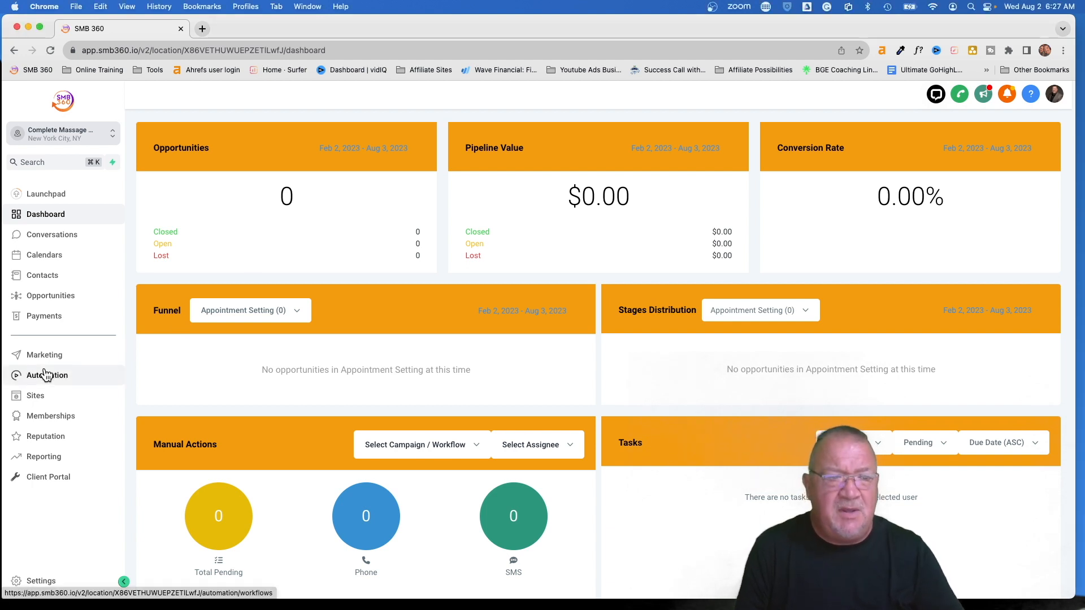
# Go to Automation to show the Workflows list
pyautogui.click(46, 376)
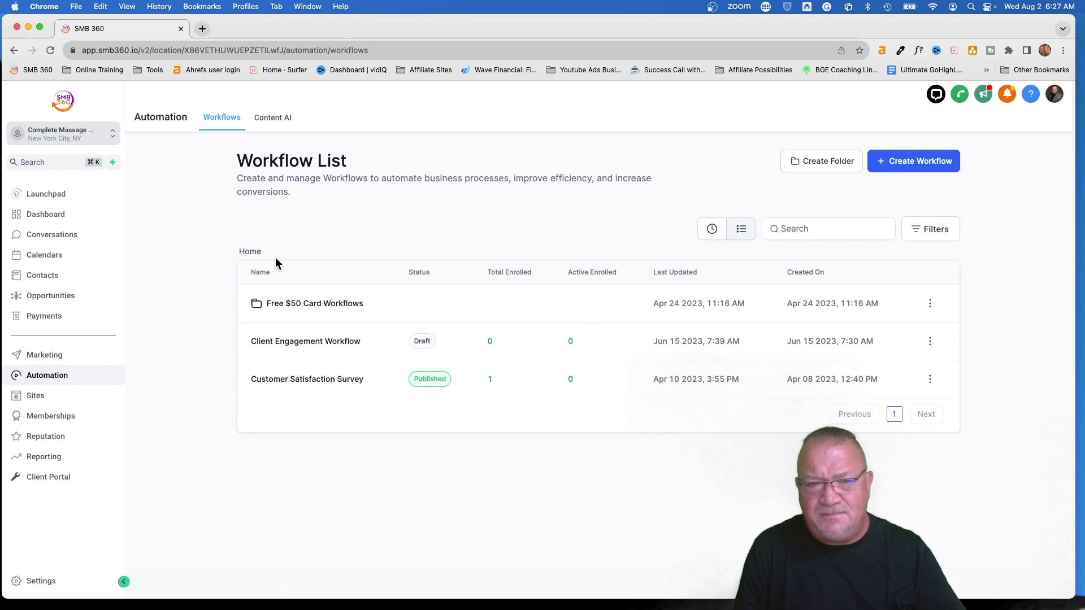
pyautogui.moveTo(533, 263)
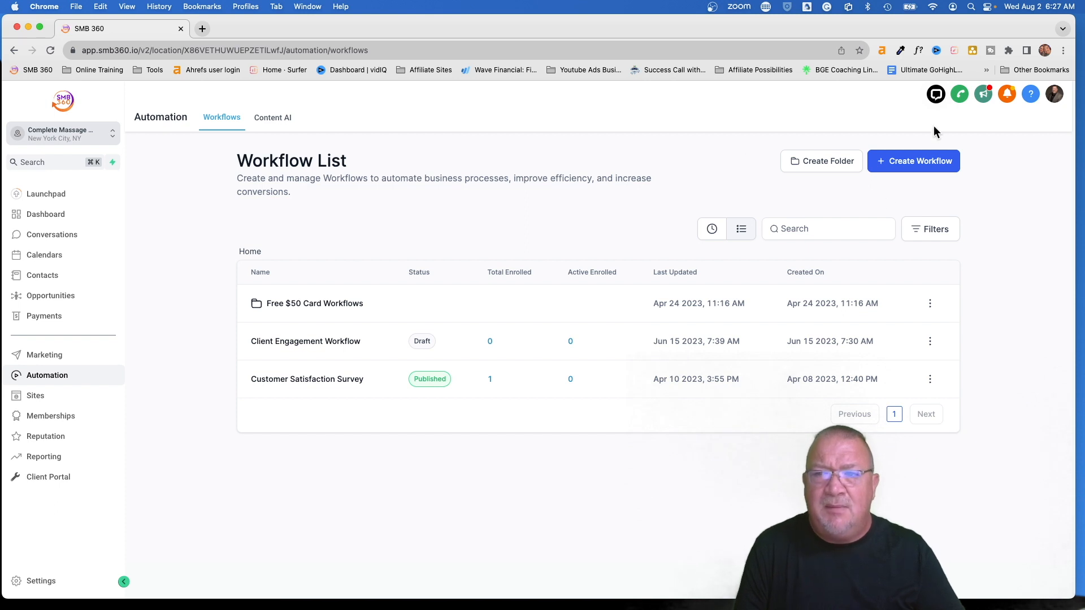
pyautogui.moveTo(816, 165)
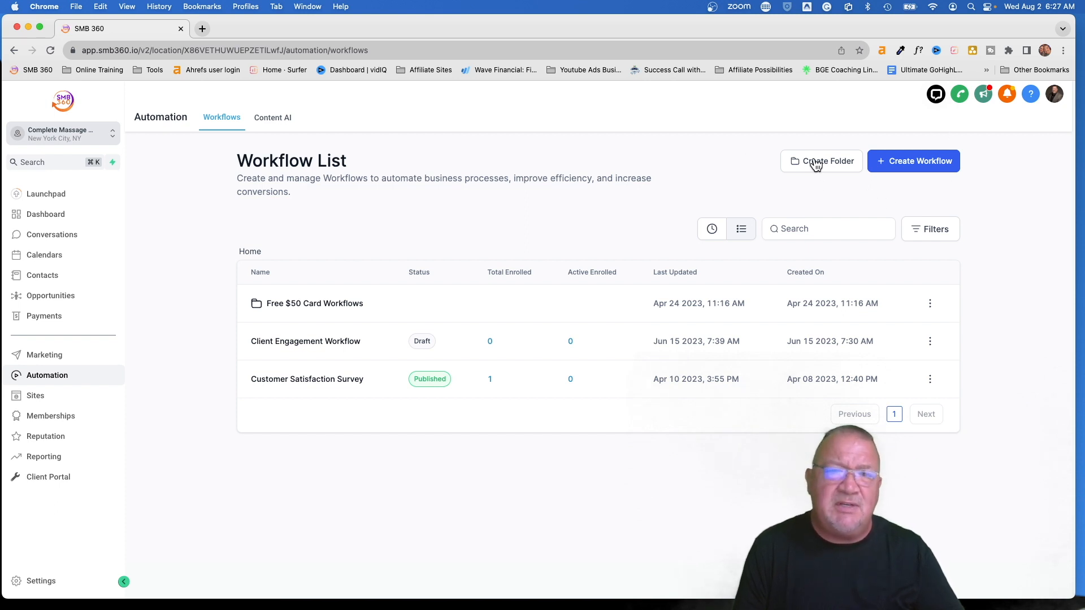
# Create a new workflow folder named 'Agency Managed Workflows', correcting the typo in the name
pyautogui.click(821, 161)
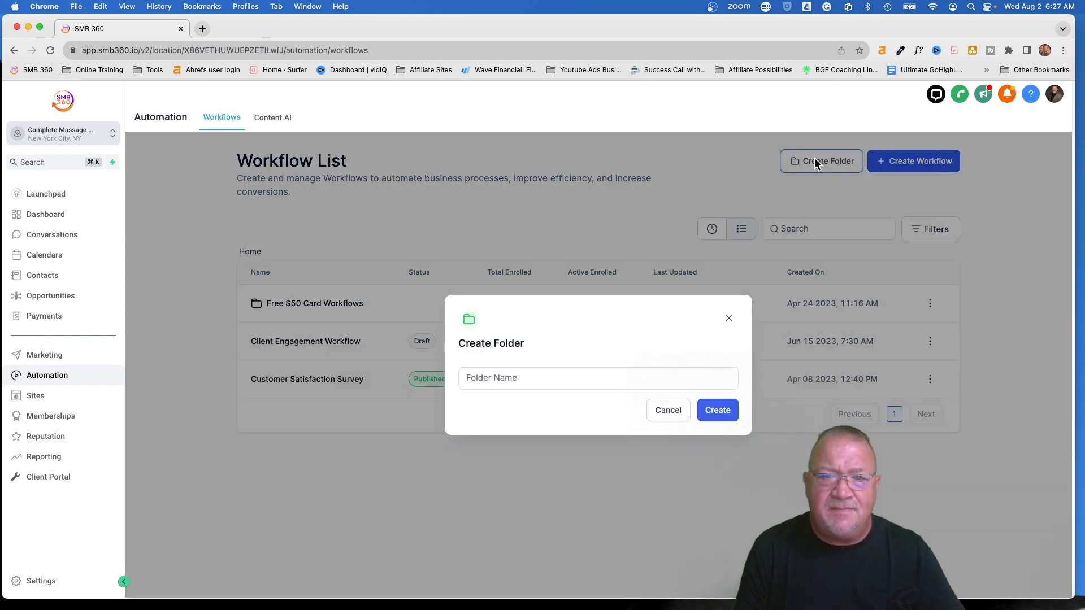
pyautogui.click(596, 377)
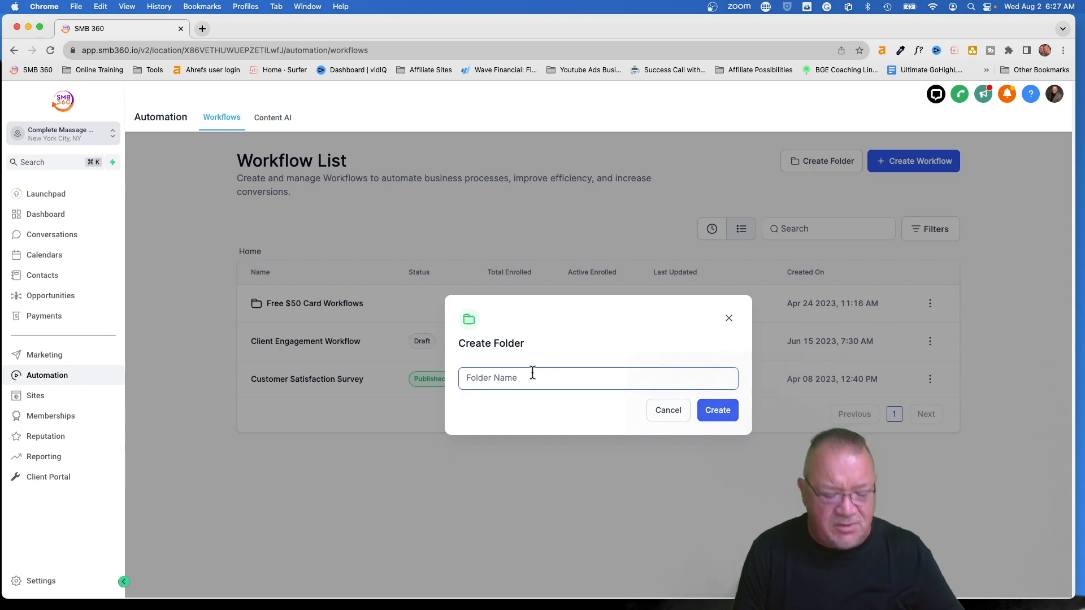
pyautogui.write('Agency Managed')
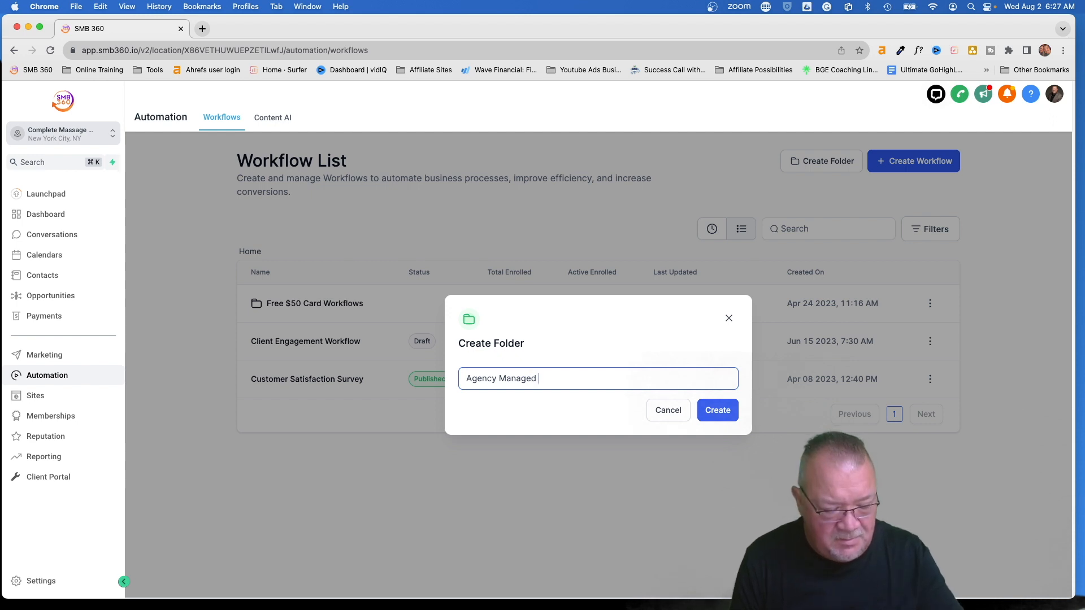
pyautogui.write('Woirkd')
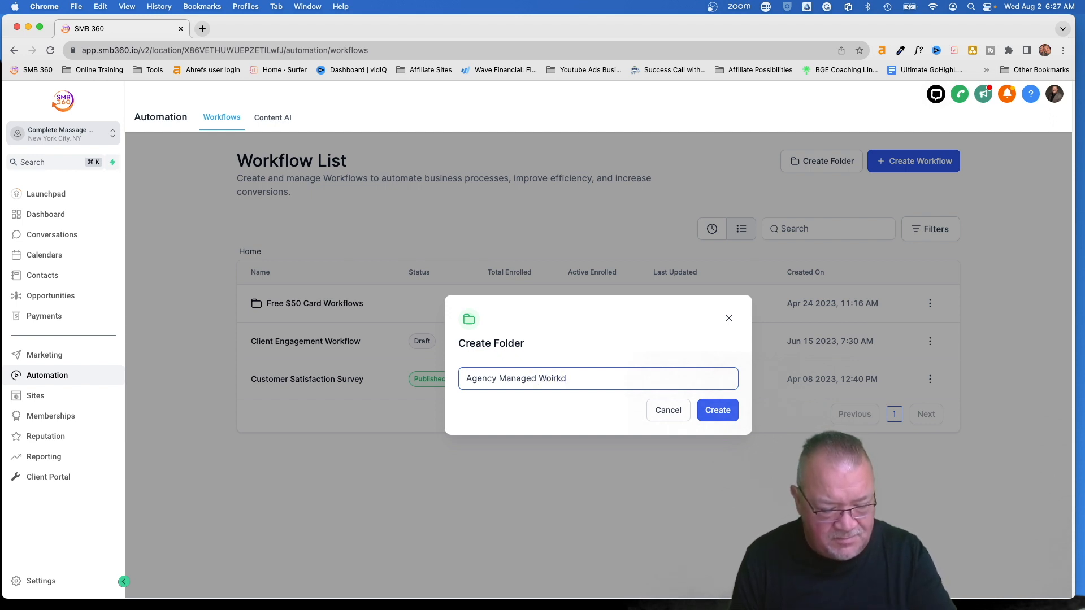
pyautogui.press('Backspace')
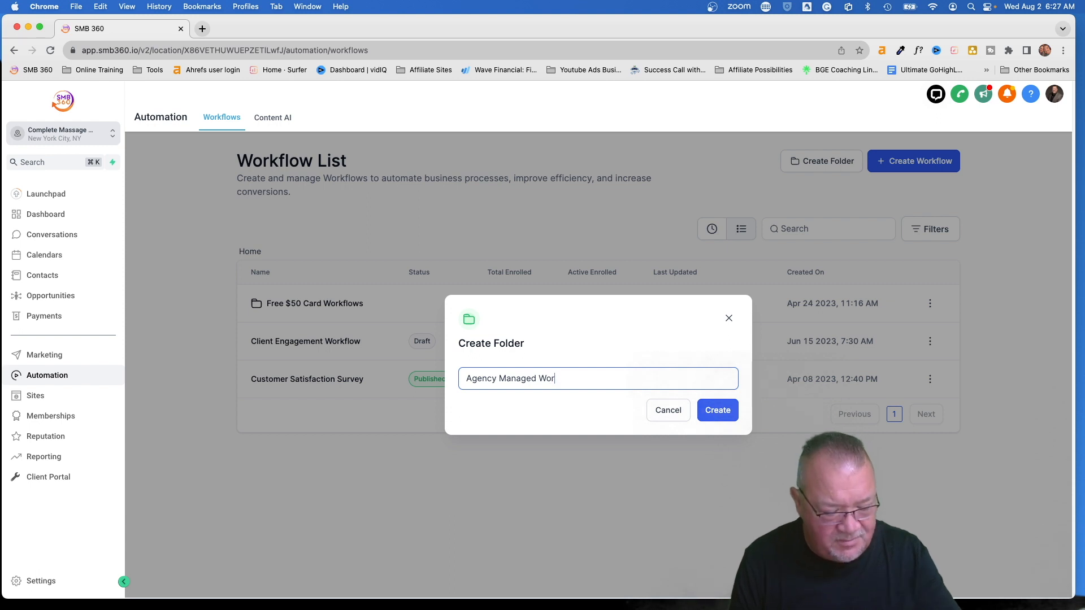
pyautogui.write('kflows')
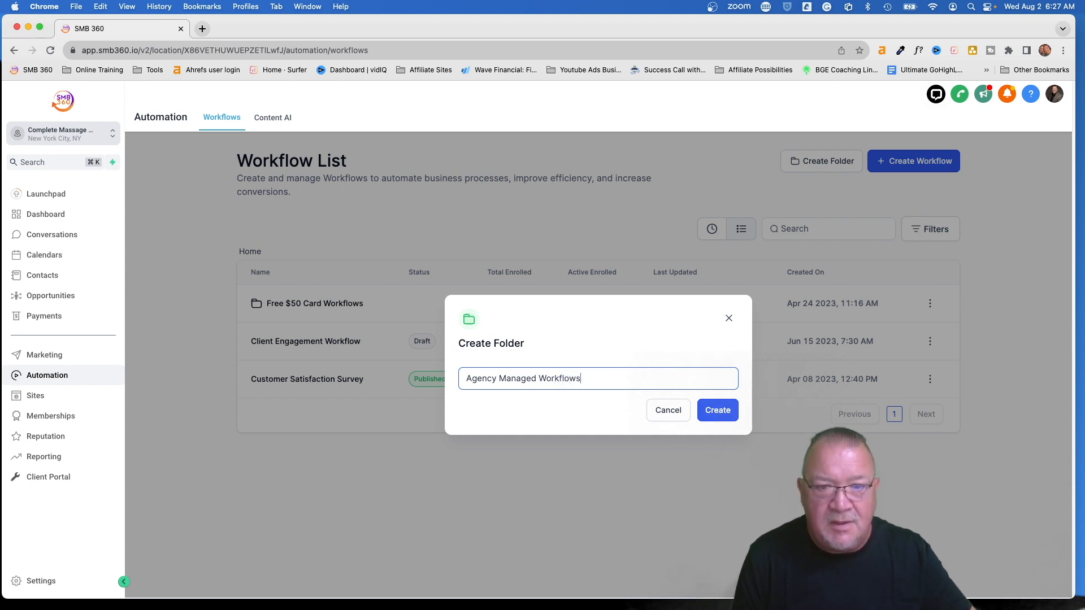
pyautogui.click(717, 410)
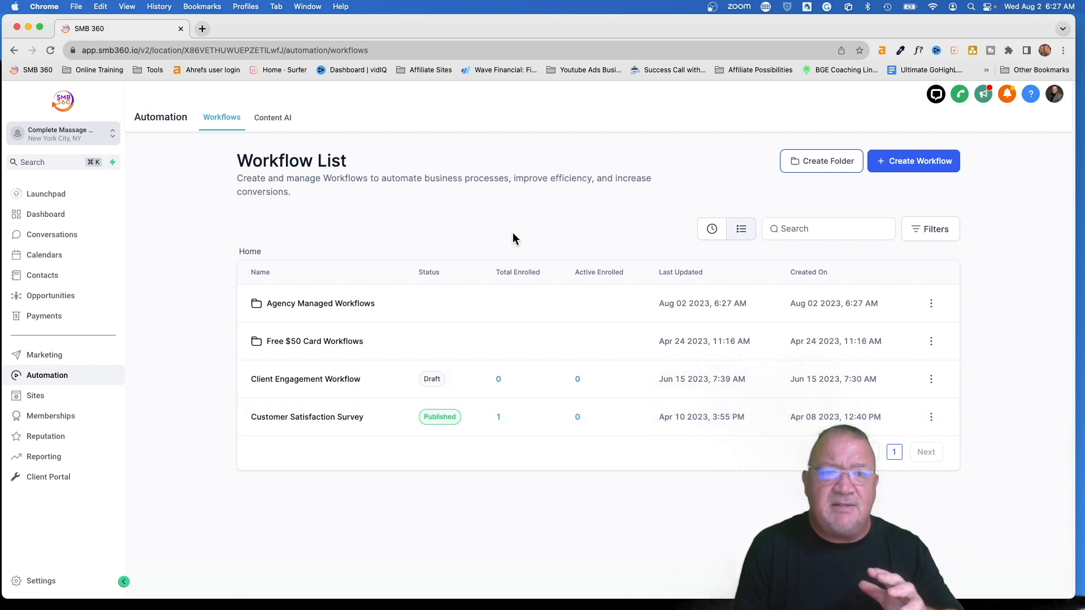
pyautogui.click(320, 303)
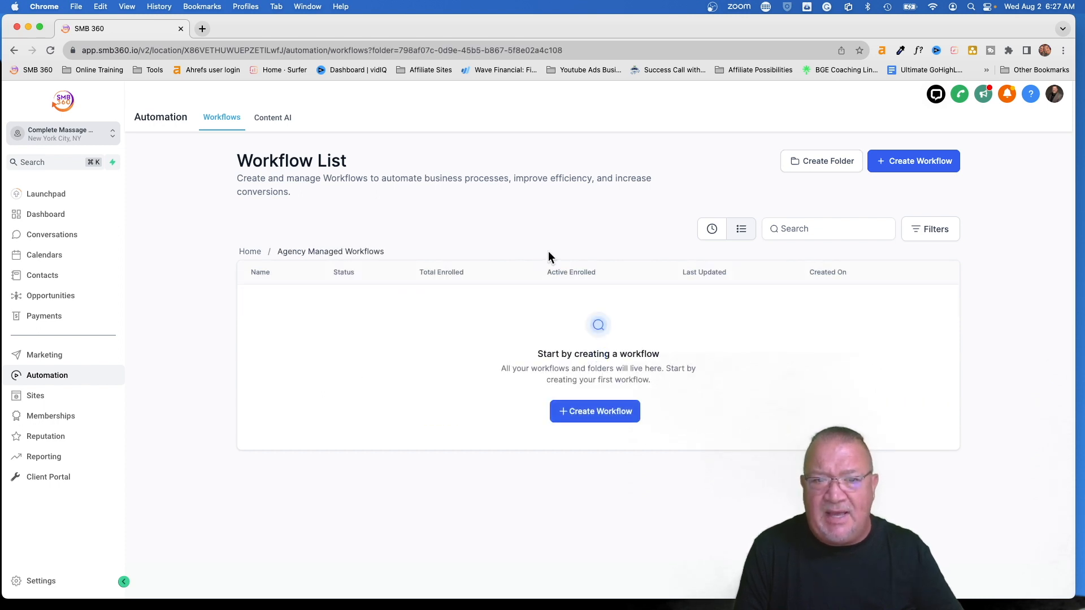
pyautogui.moveTo(654, 278)
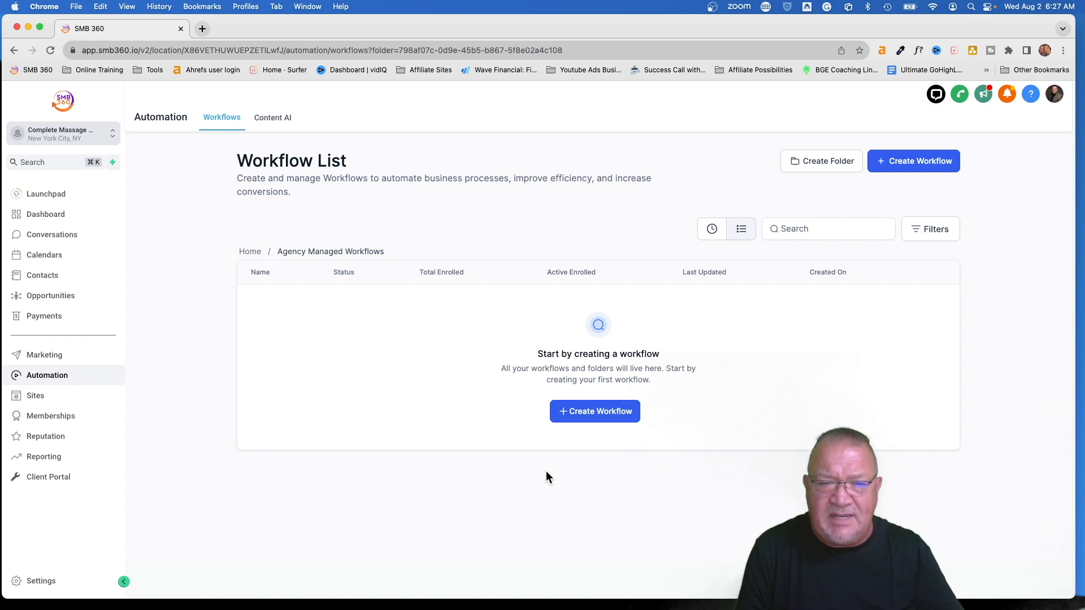
pyautogui.moveTo(545, 477)
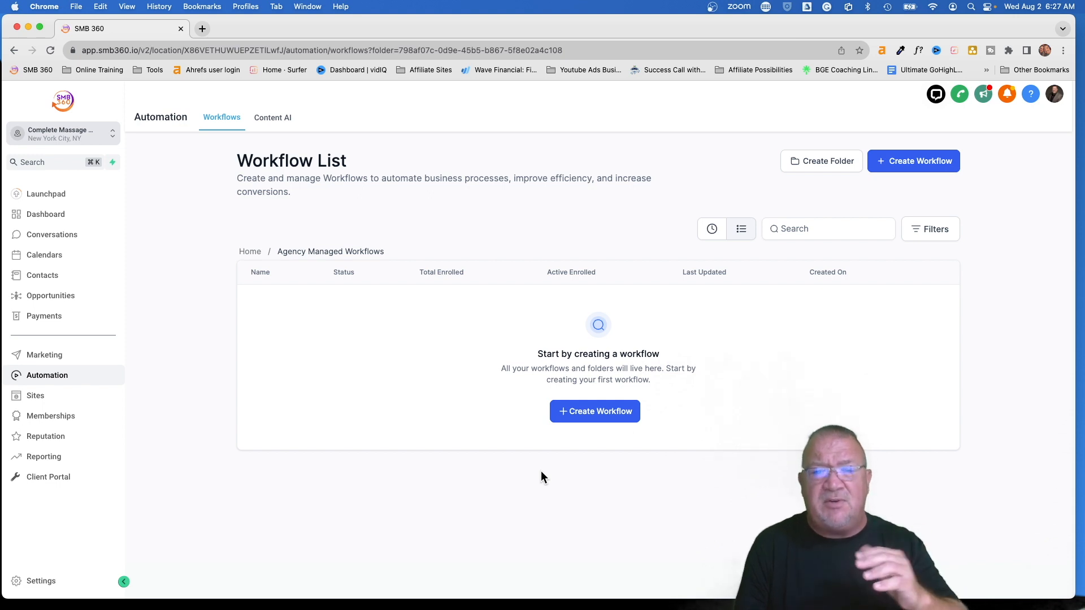
pyautogui.moveTo(251, 266)
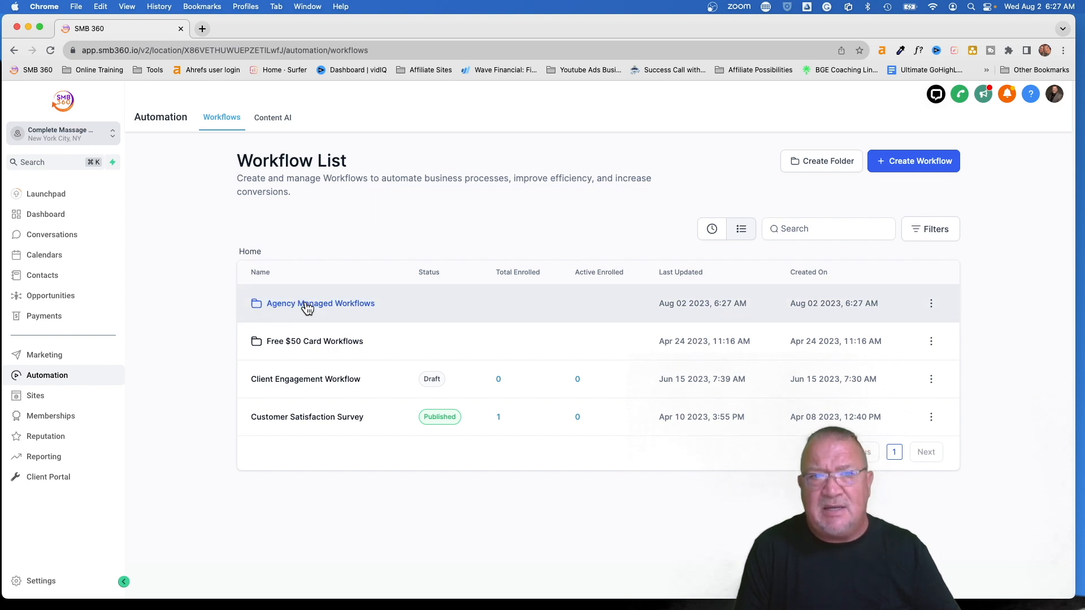
pyautogui.moveTo(351, 312)
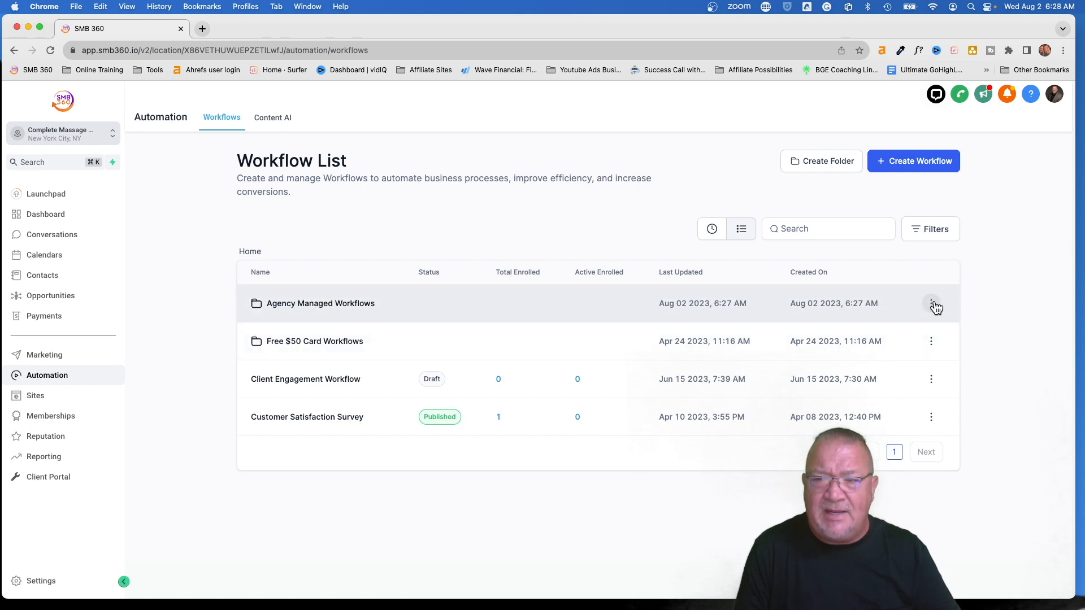
# Review the available user roles in Manage Permissions for the Agency Managed Workflows folder, leaving it unchanged
pyautogui.click(930, 303)
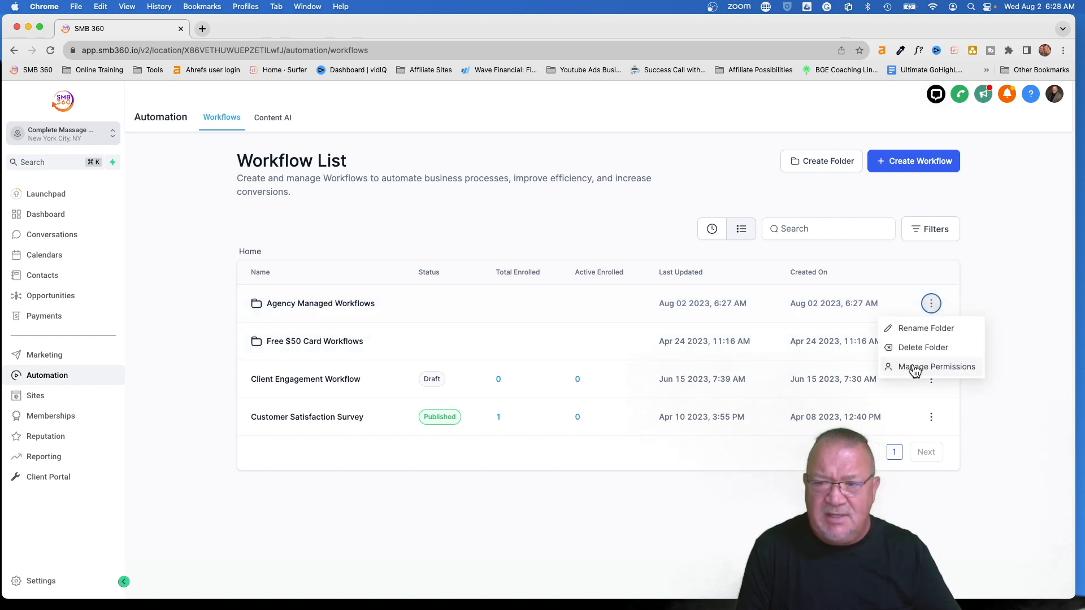
pyautogui.click(934, 367)
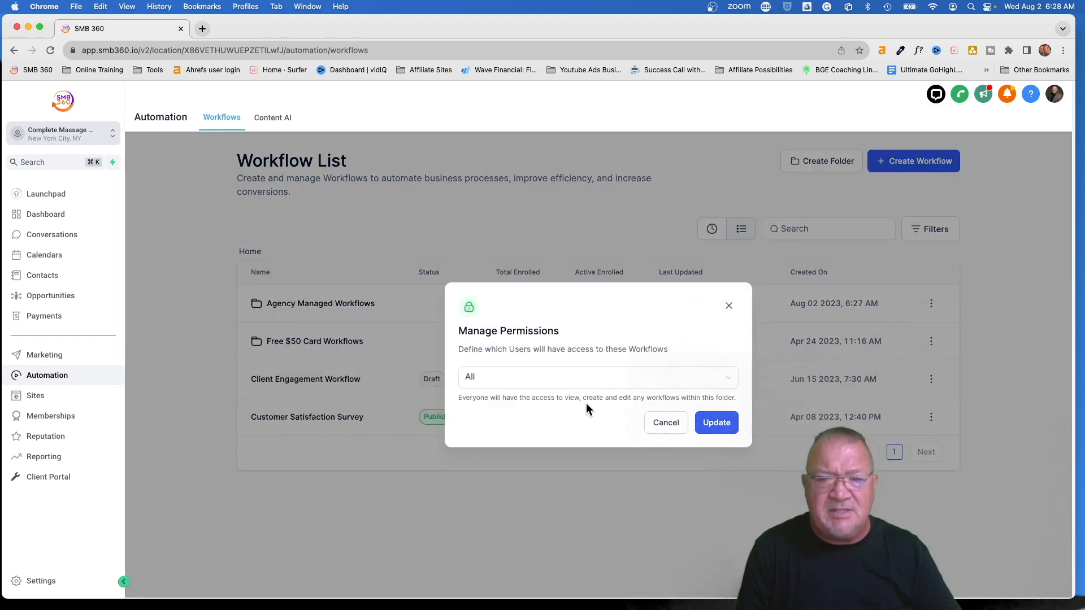
pyautogui.click(596, 376)
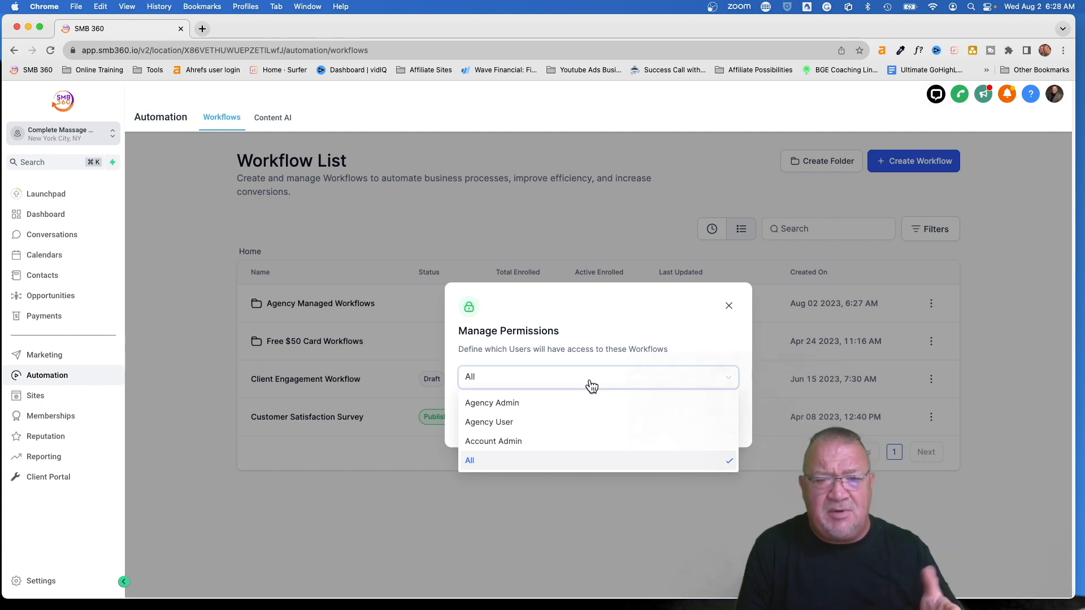
pyautogui.moveTo(503, 461)
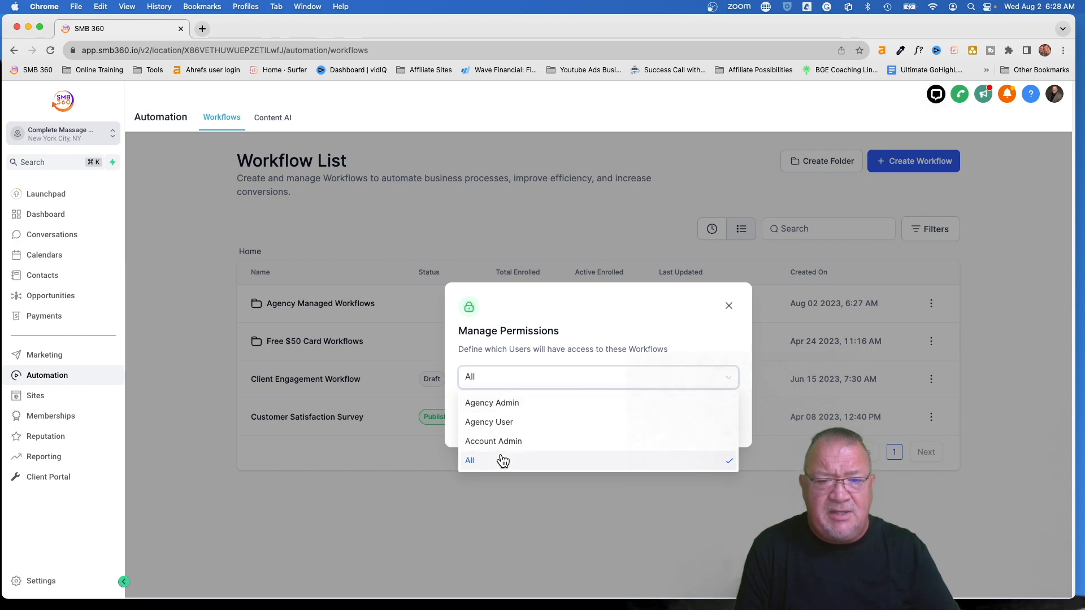
pyautogui.moveTo(491, 463)
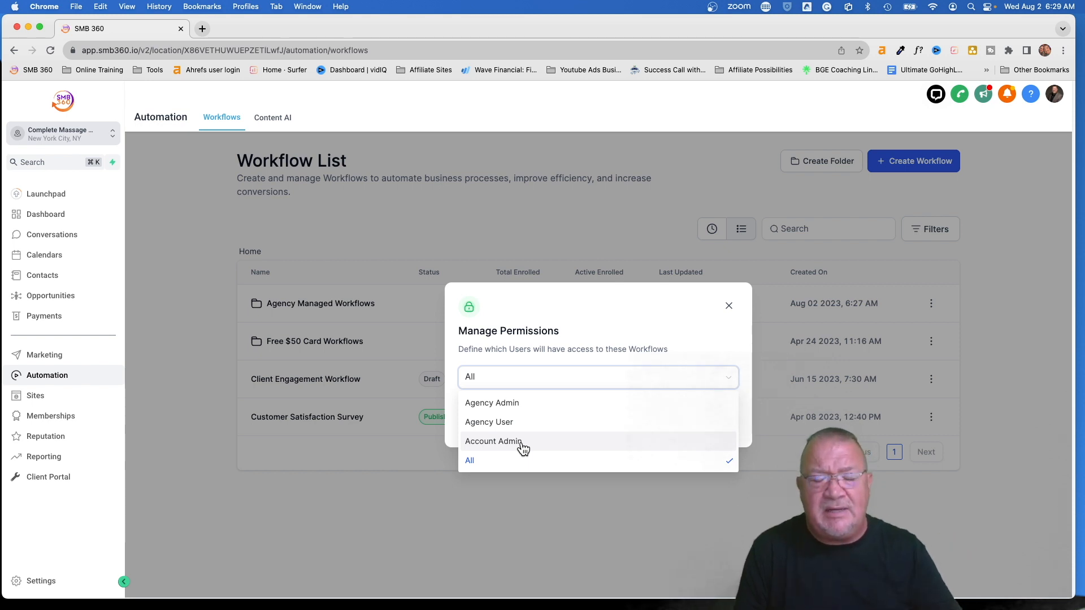
pyautogui.click(729, 306)
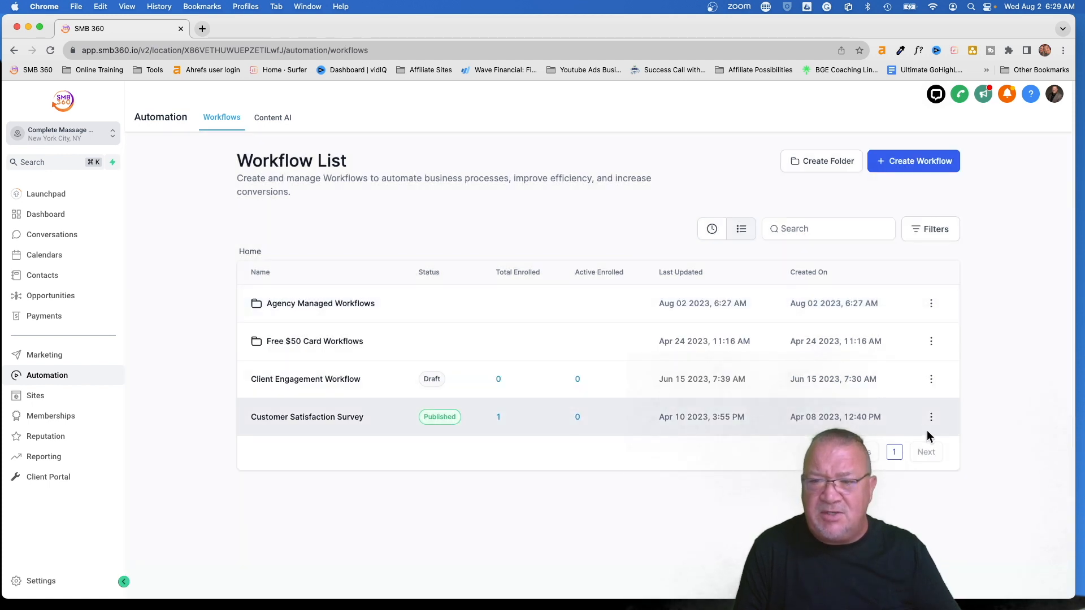
pyautogui.click(931, 417)
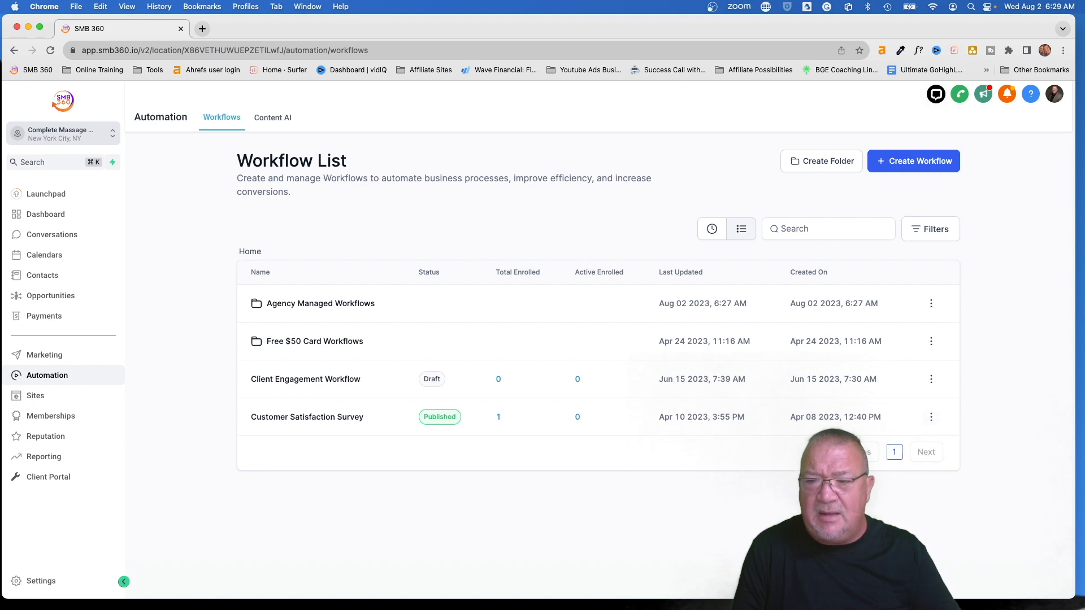
pyautogui.click(931, 417)
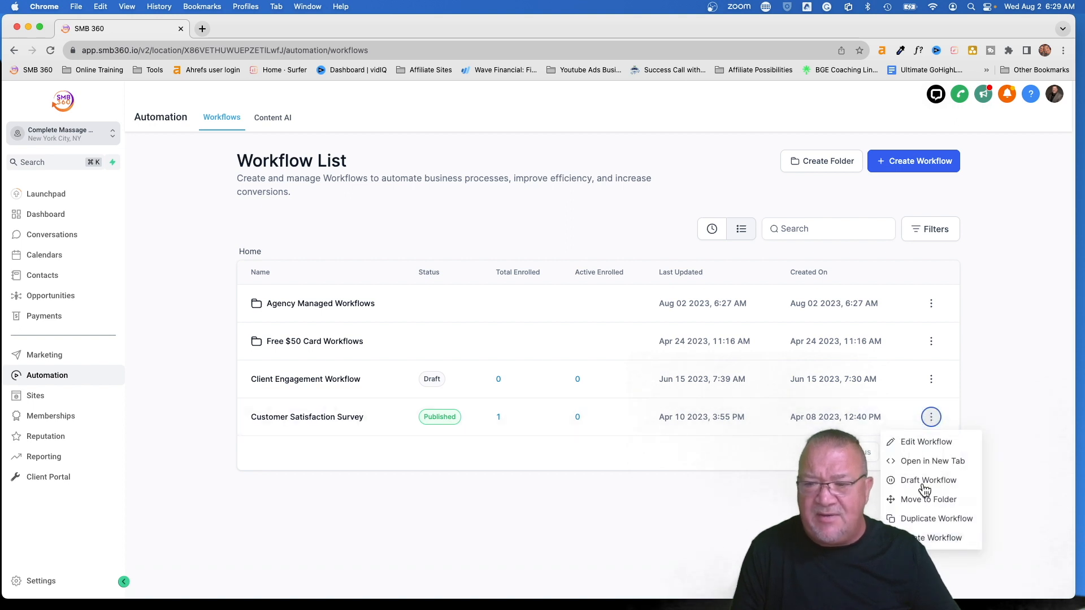
pyautogui.moveTo(564, 426)
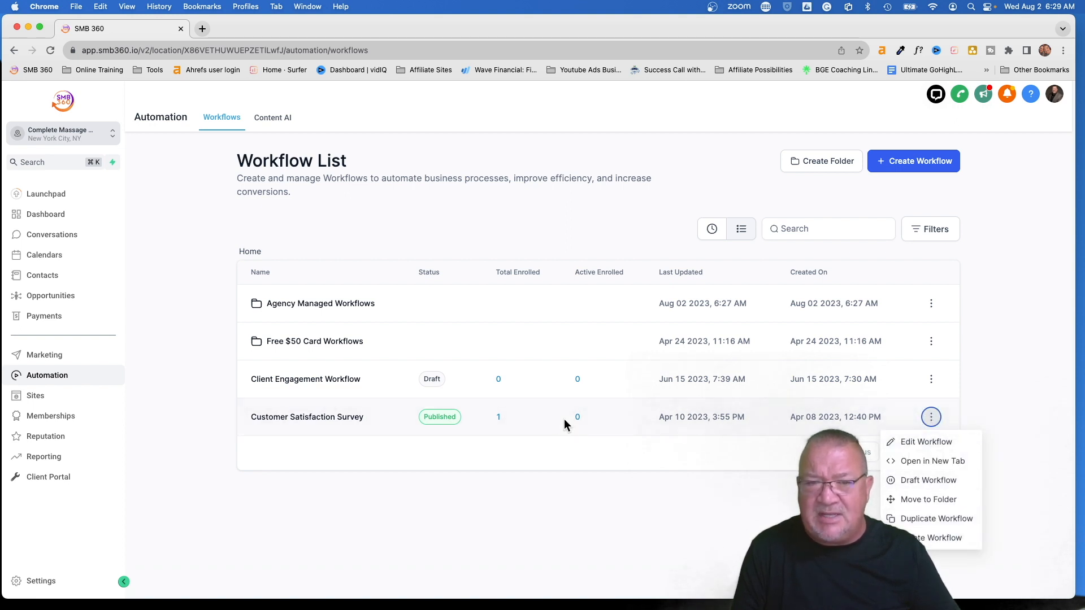
pyautogui.moveTo(294, 306)
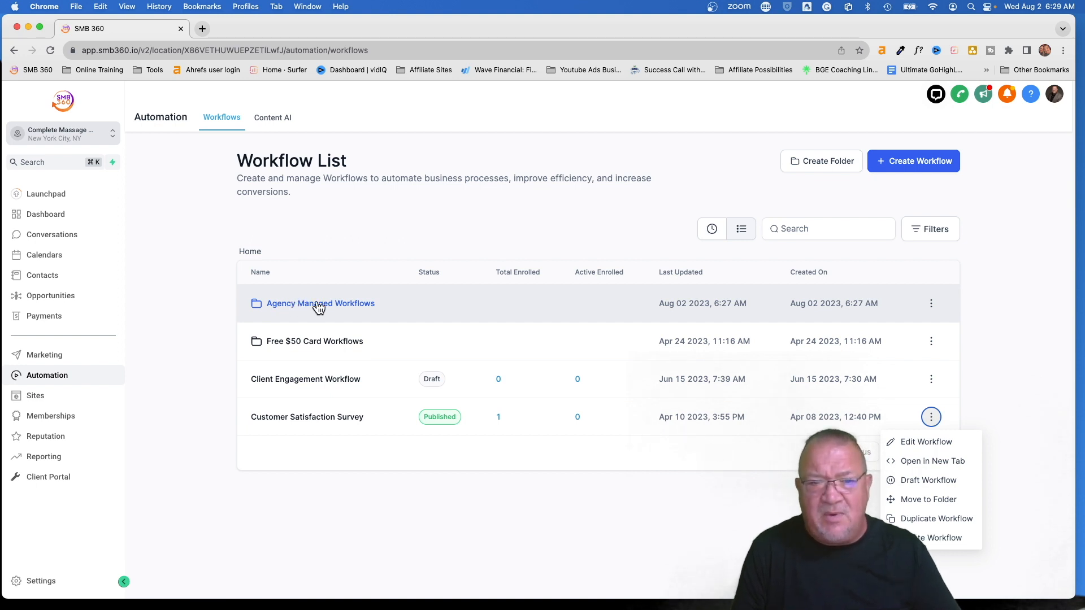
pyautogui.click(359, 251)
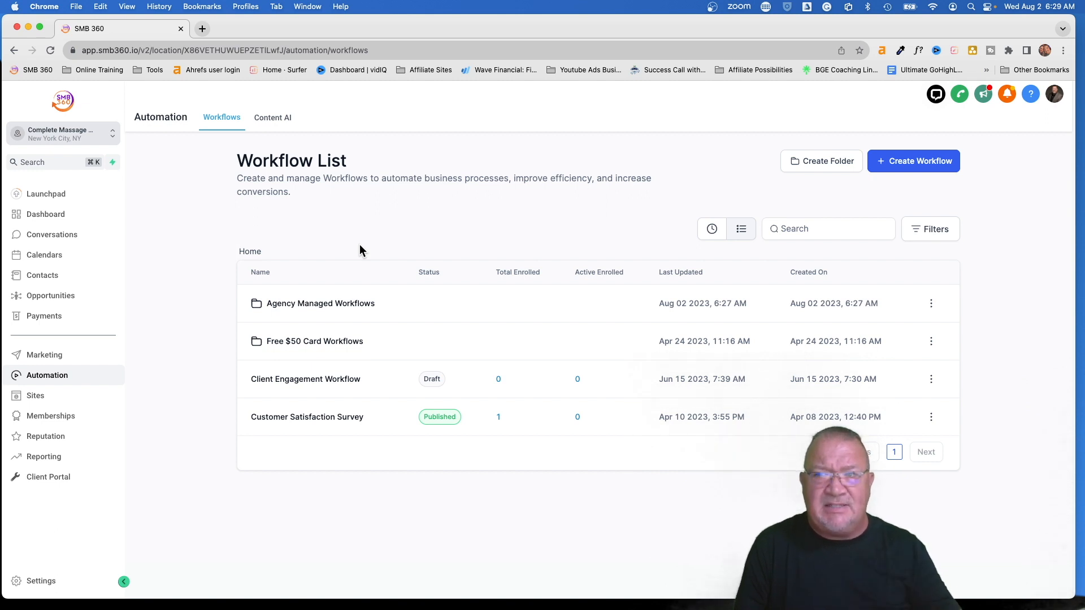
pyautogui.moveTo(134, 259)
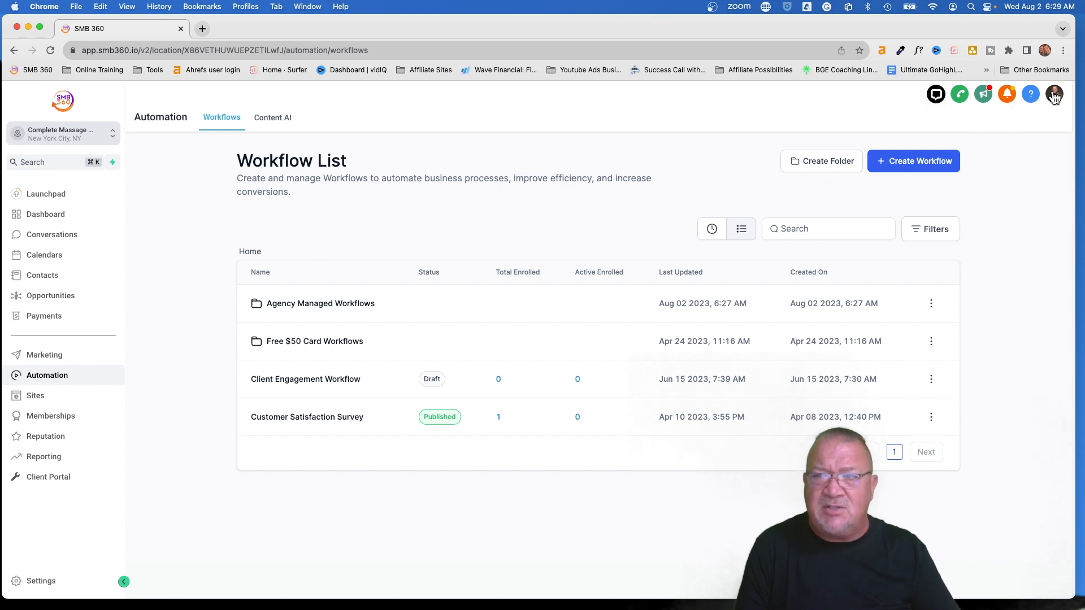
# Log in as the staff user via the profile menu and go to the account Settings
pyautogui.click(1054, 94)
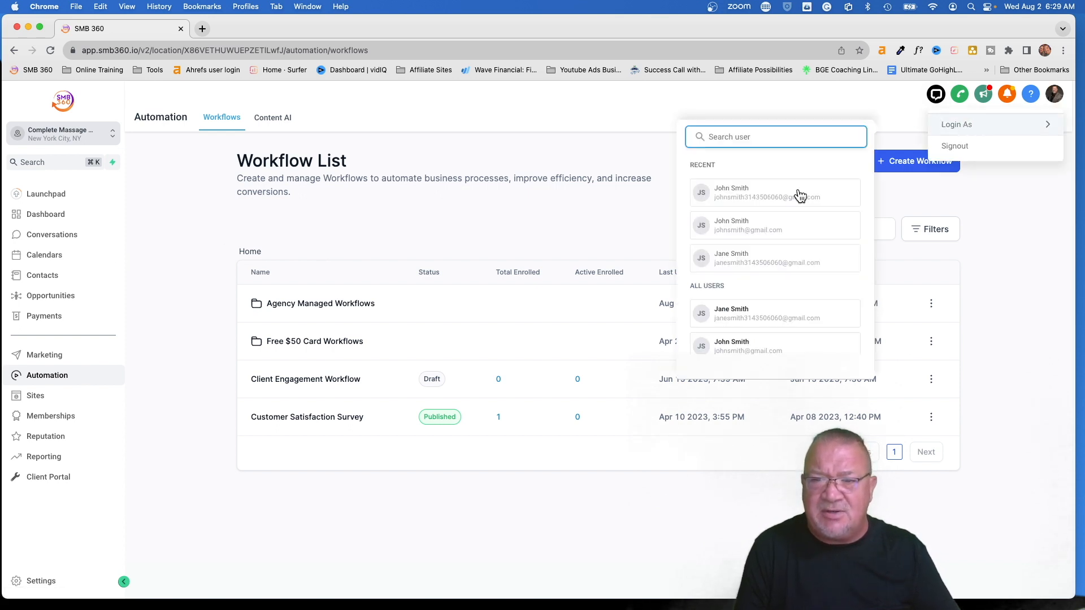
pyautogui.click(774, 192)
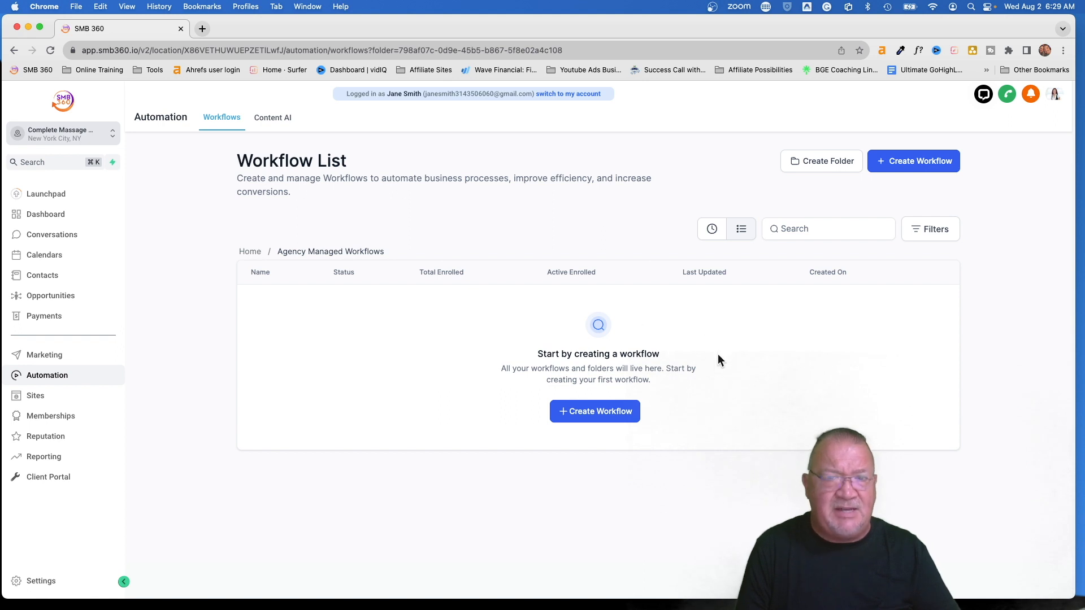
pyautogui.click(249, 251)
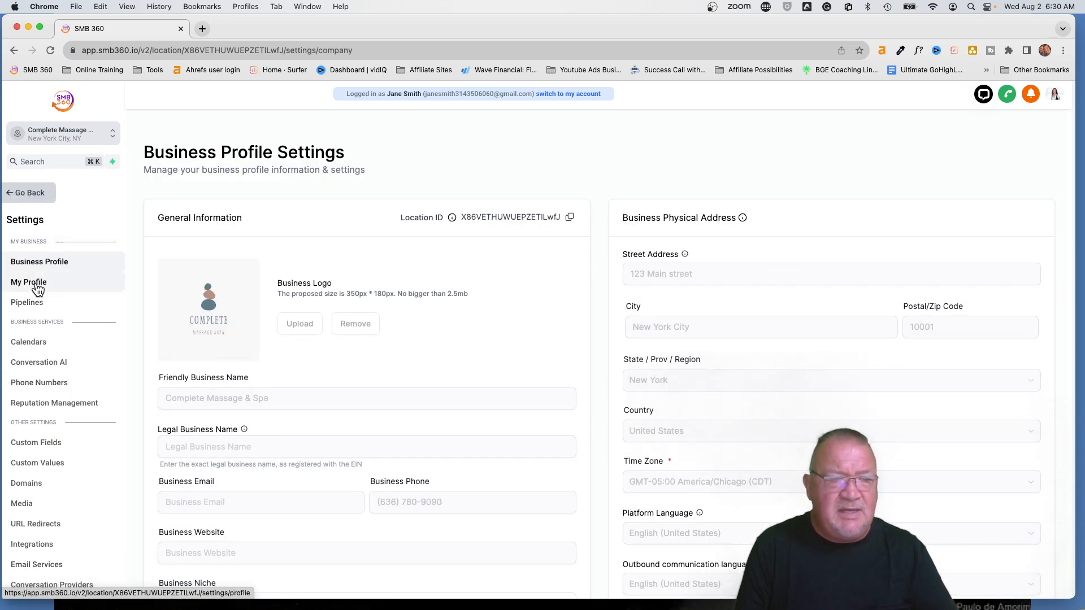
# View My Profile and Business Profile, switch back to the agency account and go to Settings
pyautogui.click(28, 281)
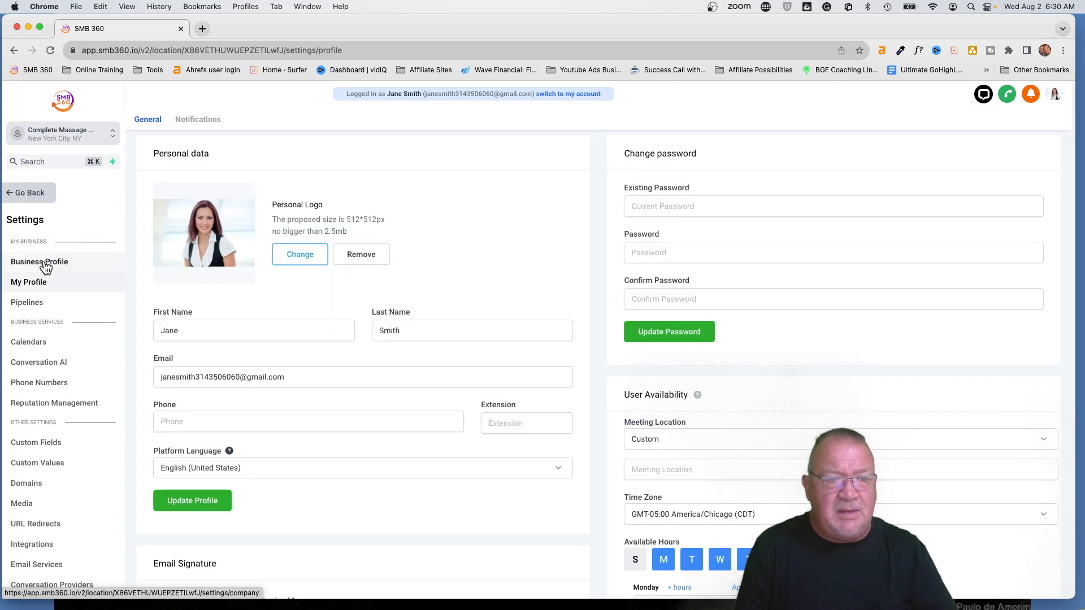
pyautogui.click(39, 261)
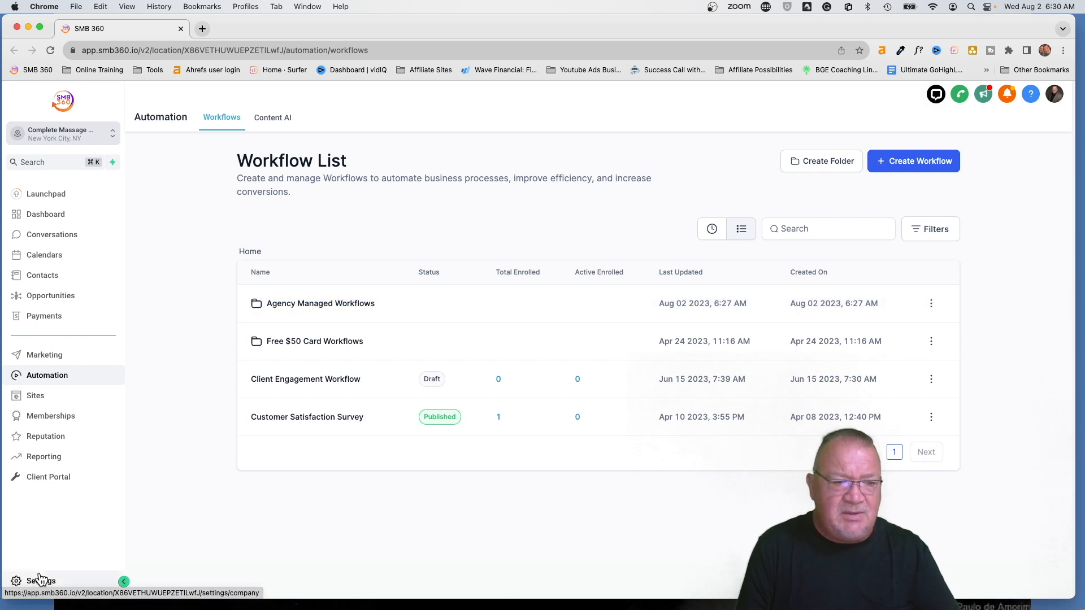
pyautogui.click(40, 581)
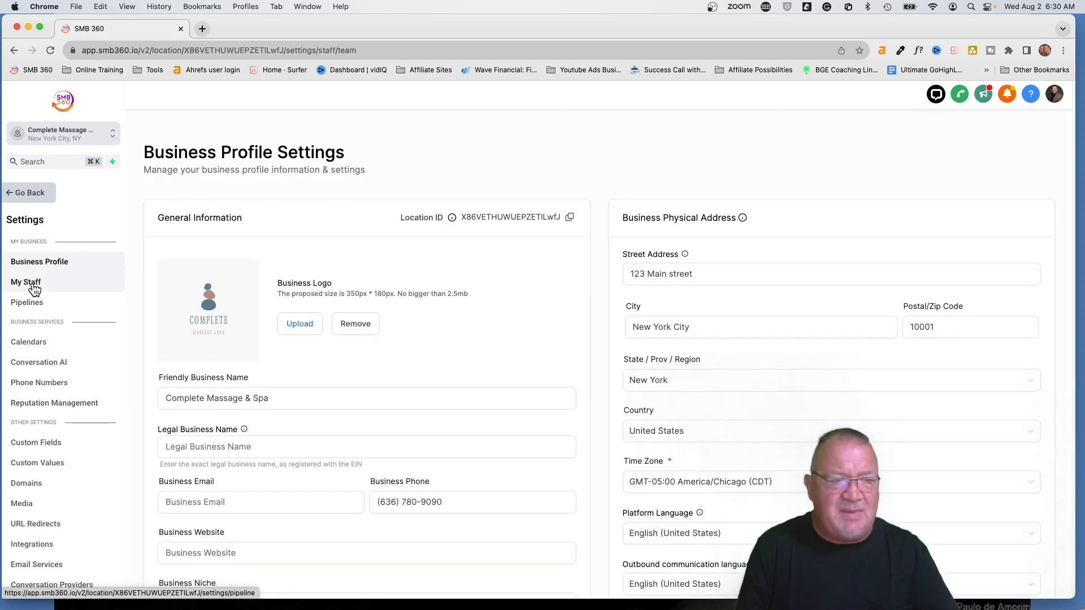
# In My Staff, expand the user's permissions and toggle Workflows access off and back on
pyautogui.click(26, 282)
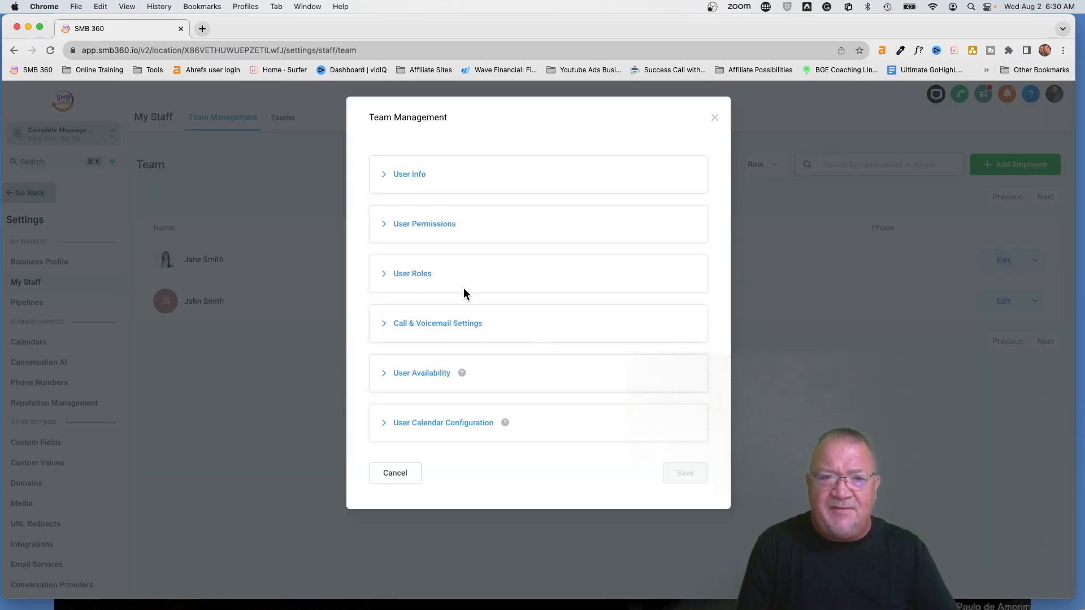
pyautogui.click(424, 223)
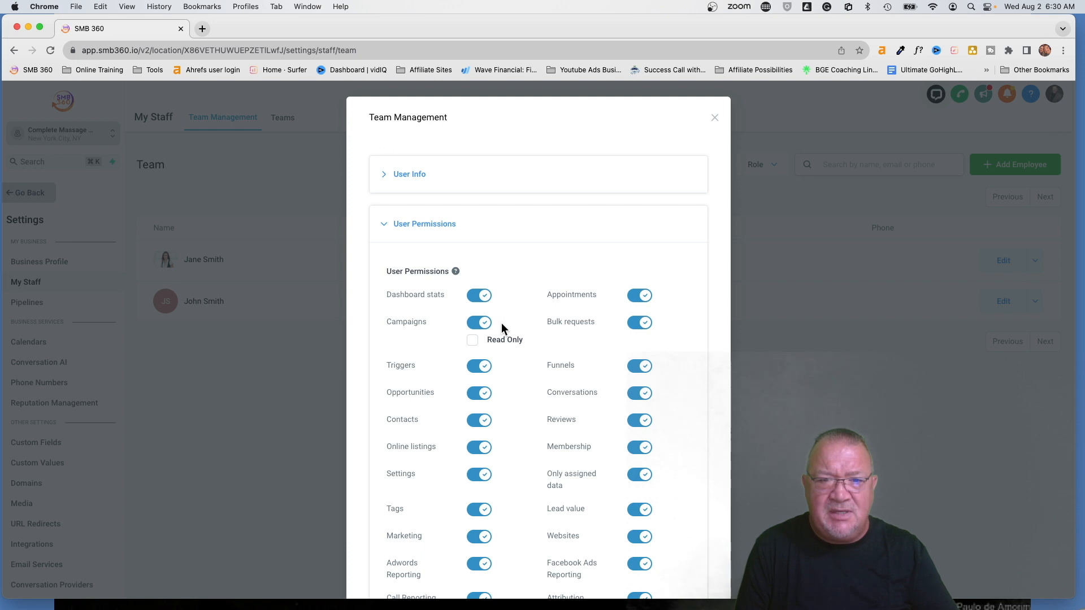
pyautogui.scroll(-3)
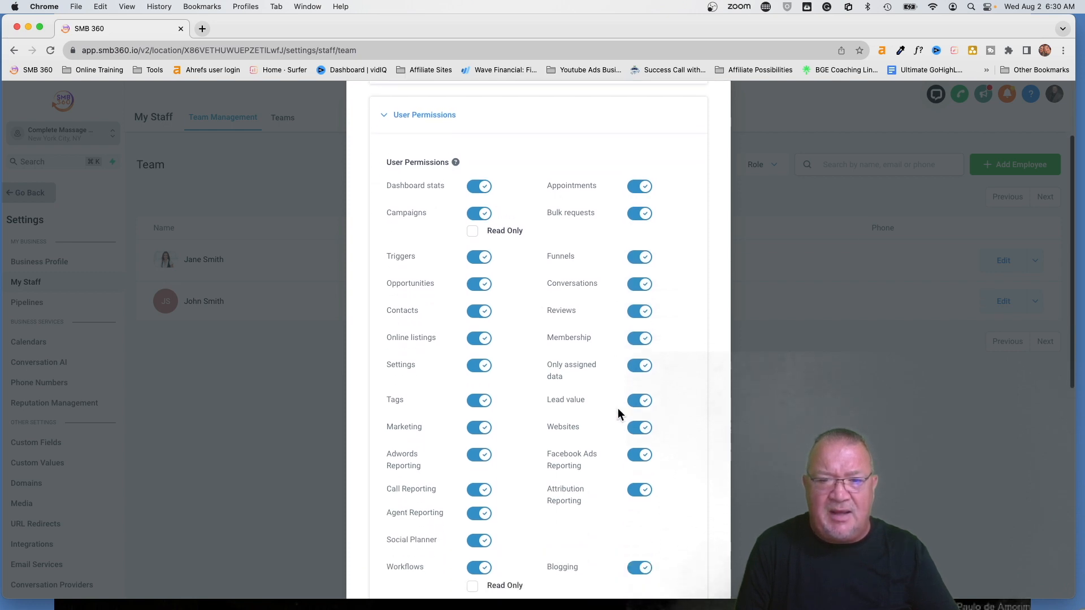
pyautogui.scroll(-3)
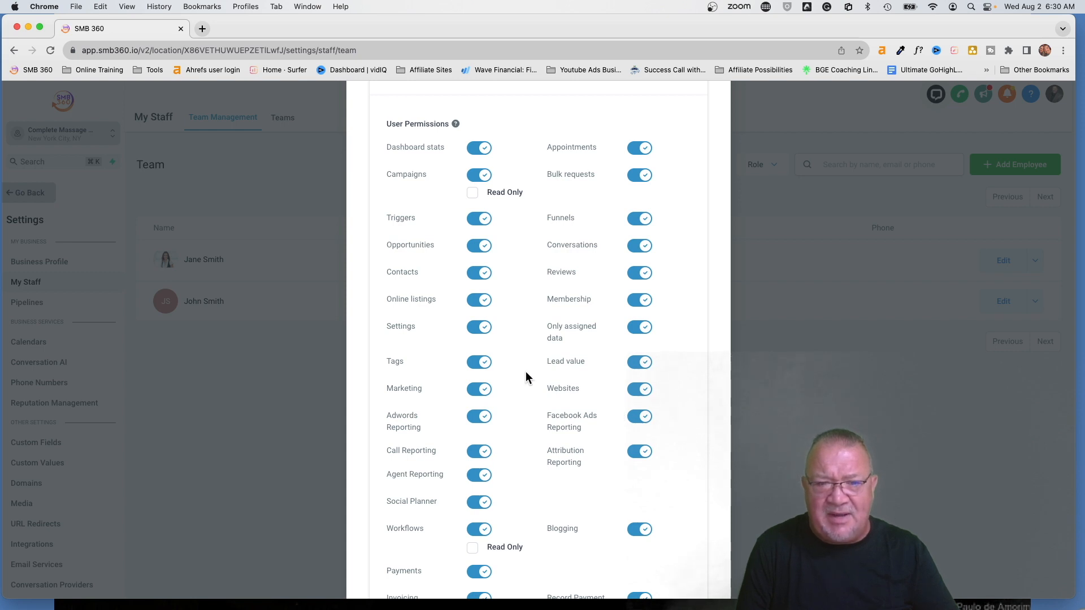
pyautogui.scroll(-3)
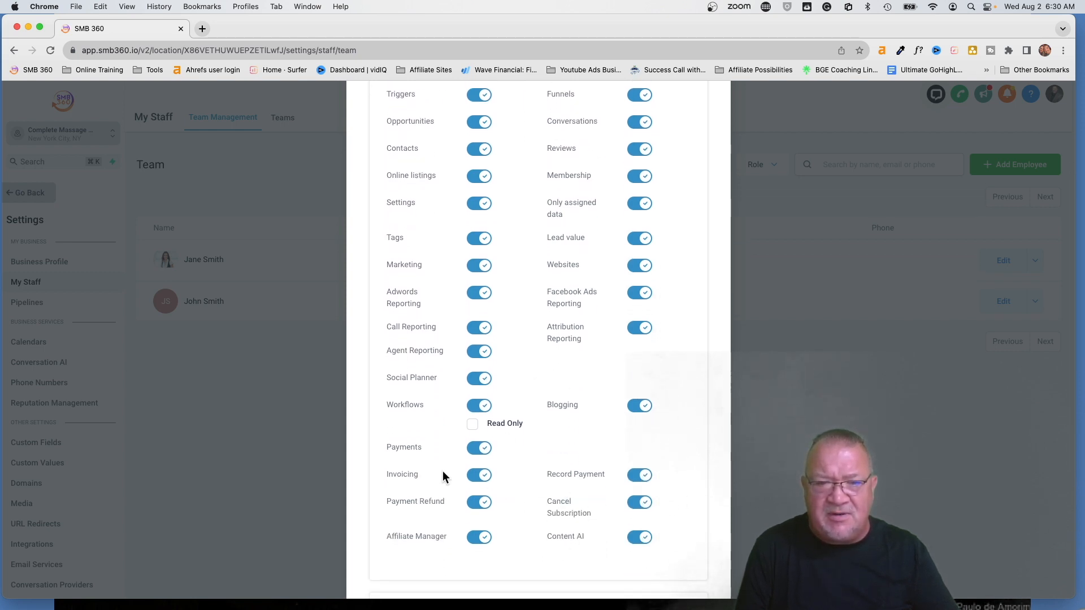
pyautogui.moveTo(438, 412)
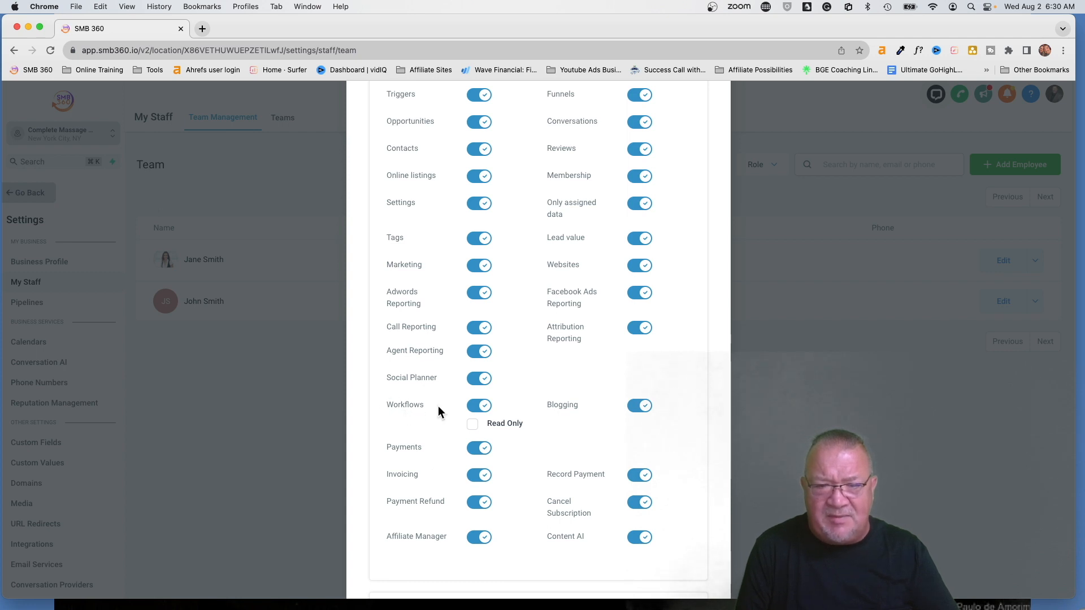
pyautogui.click(478, 405)
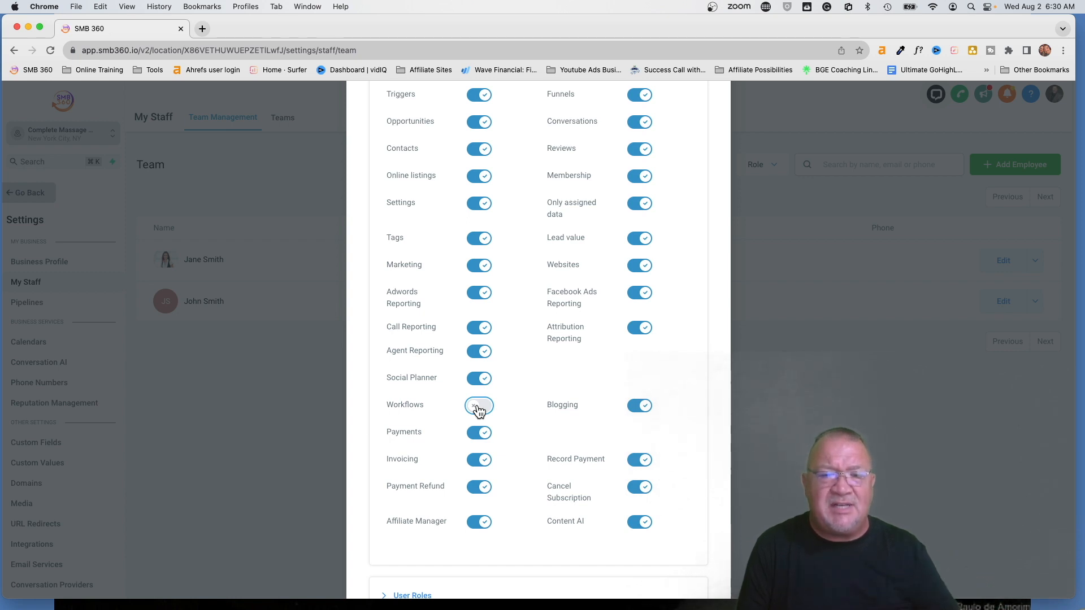
pyautogui.click(479, 404)
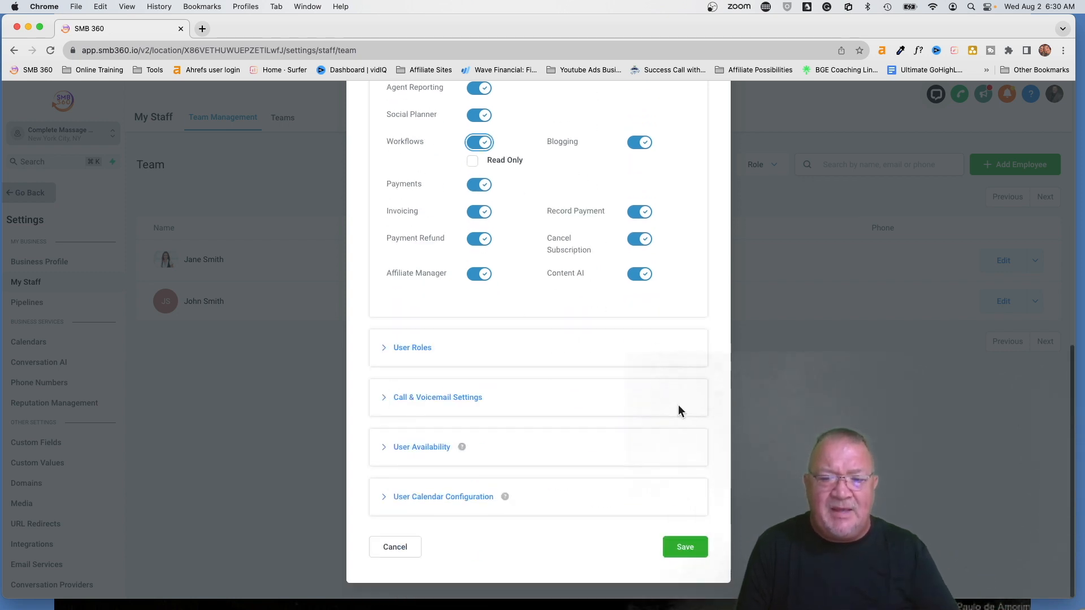
pyautogui.click(394, 547)
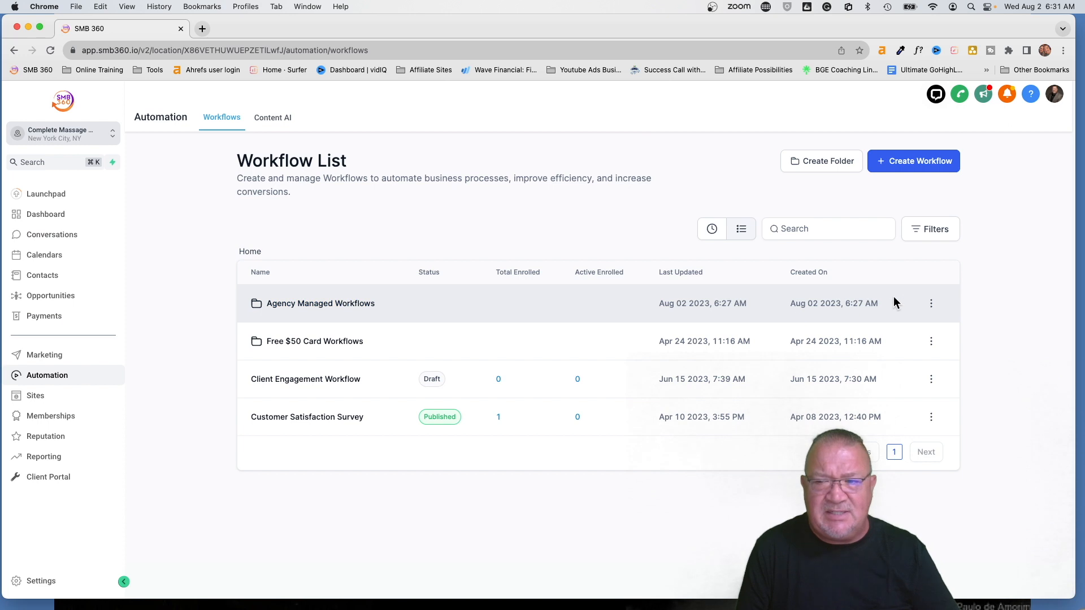
# Set the Agency Managed Workflows folder's permissions to Agency User and update, locking the folder
pyautogui.click(930, 303)
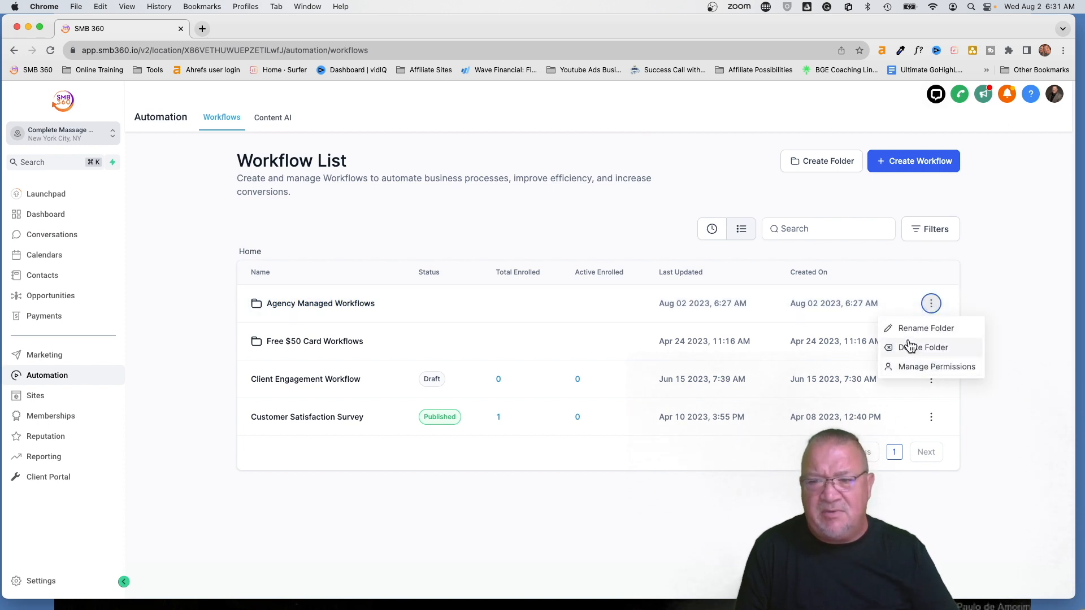
pyautogui.click(938, 367)
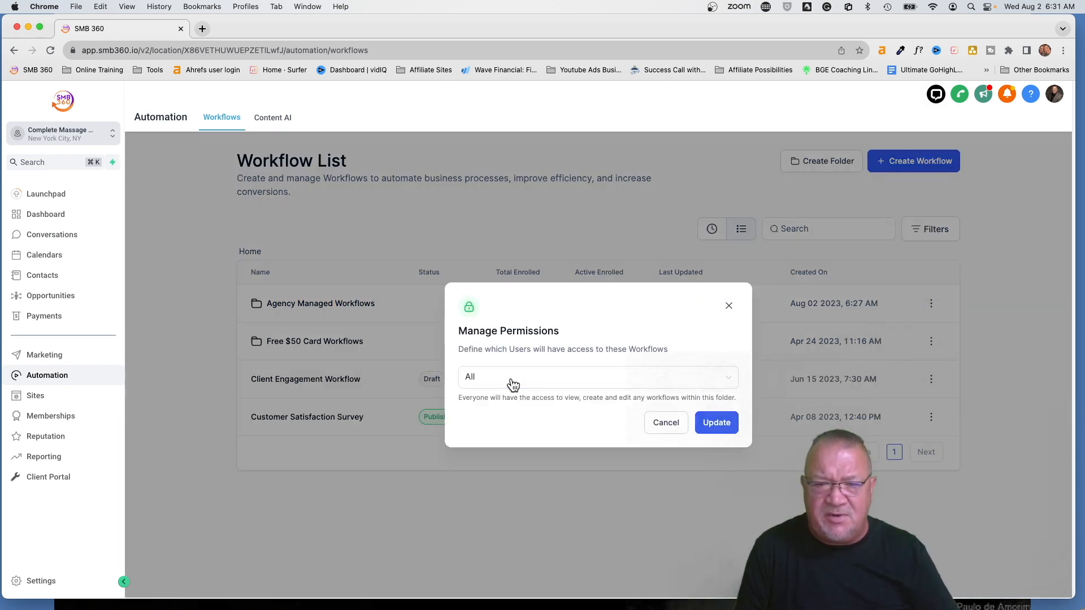
pyautogui.click(597, 377)
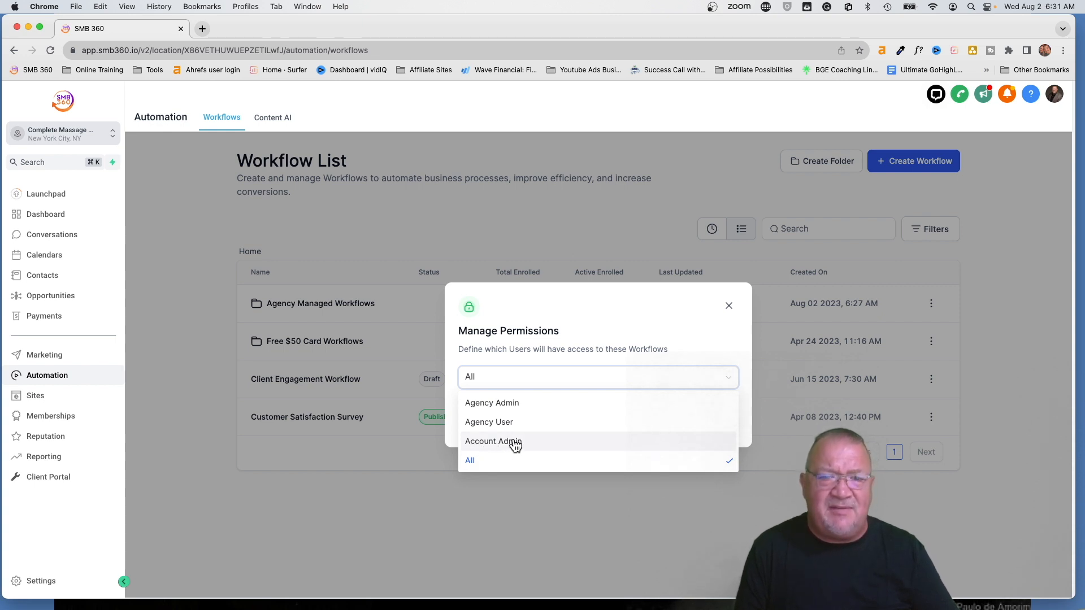
pyautogui.moveTo(493, 426)
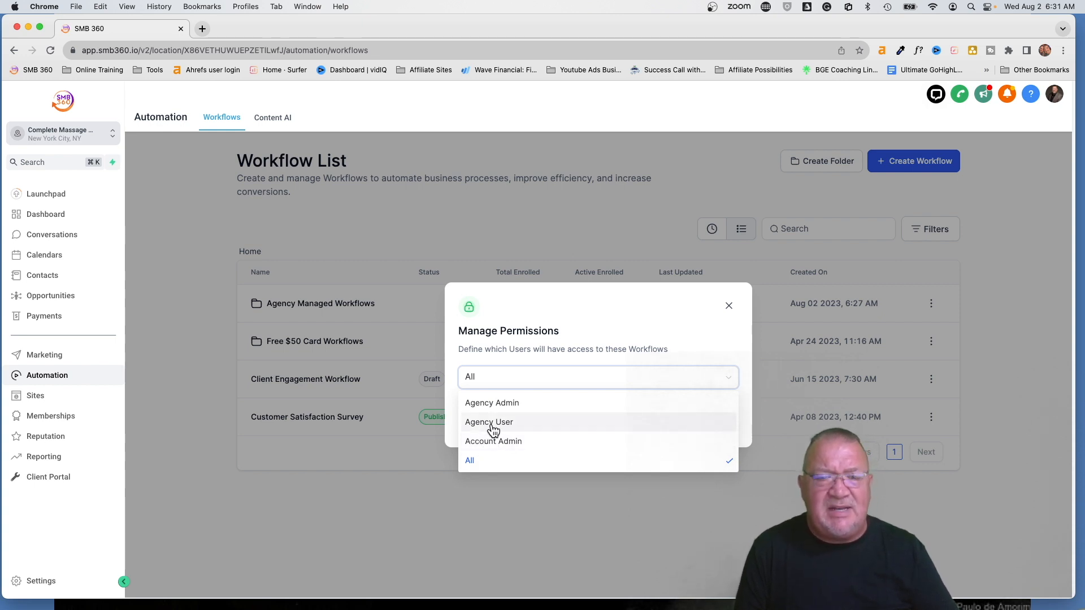
pyautogui.click(488, 421)
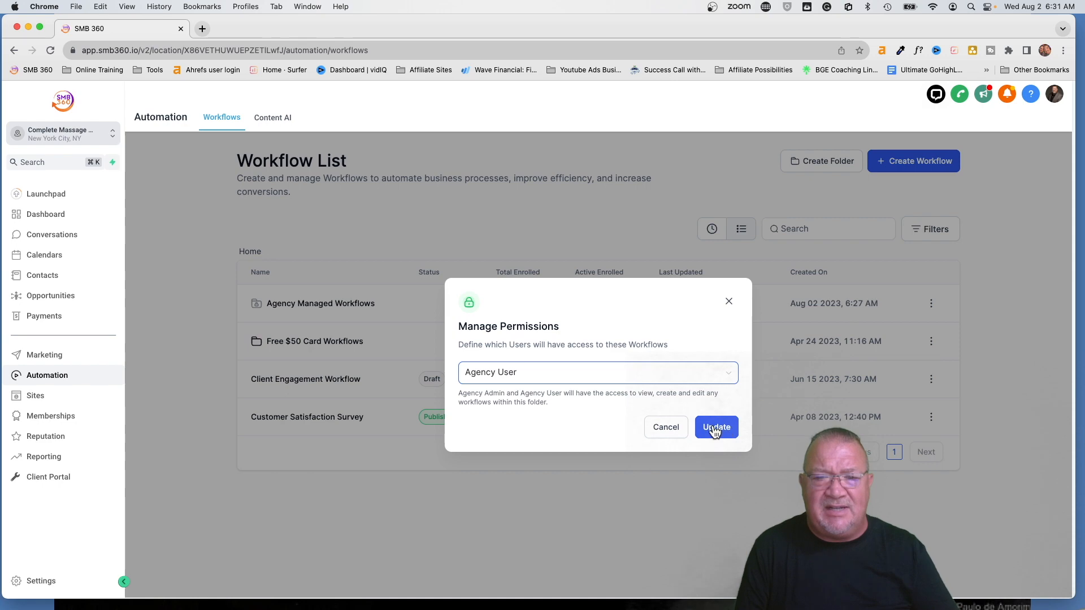
pyautogui.click(717, 427)
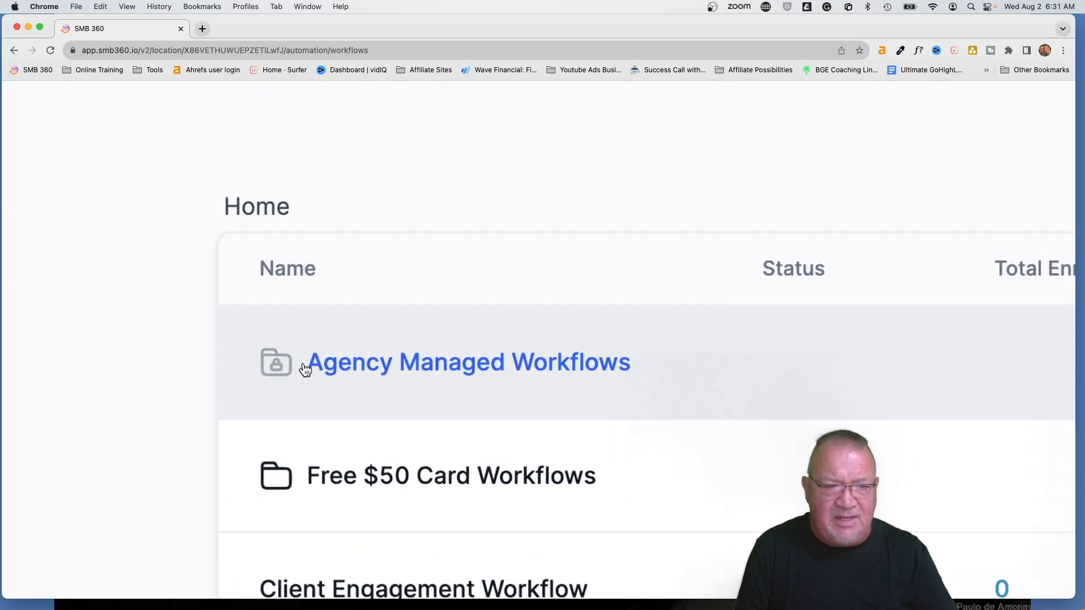
pyautogui.moveTo(275, 387)
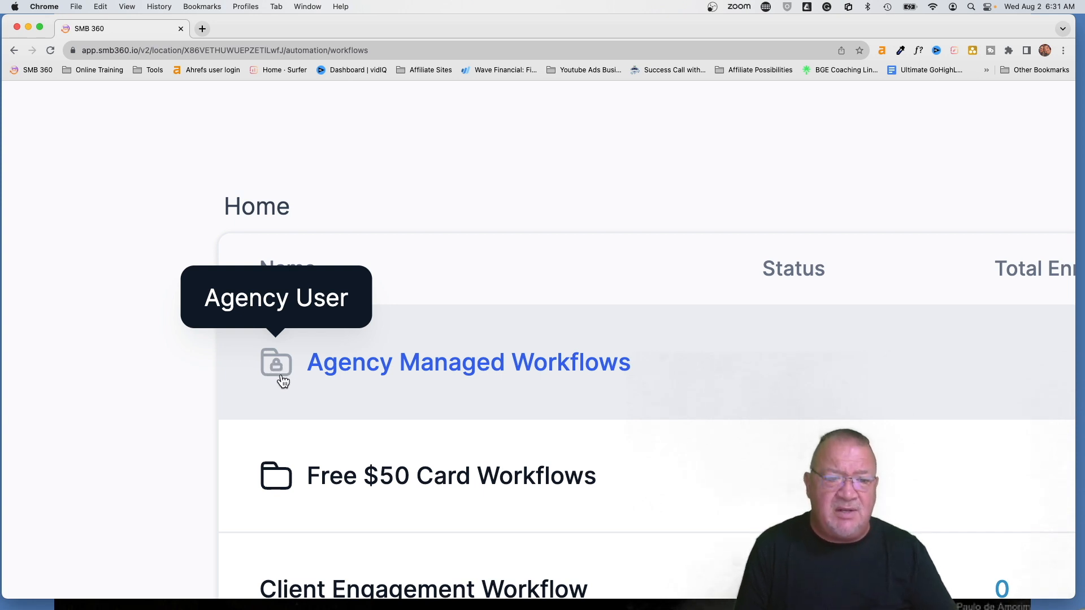
pyautogui.moveTo(276, 485)
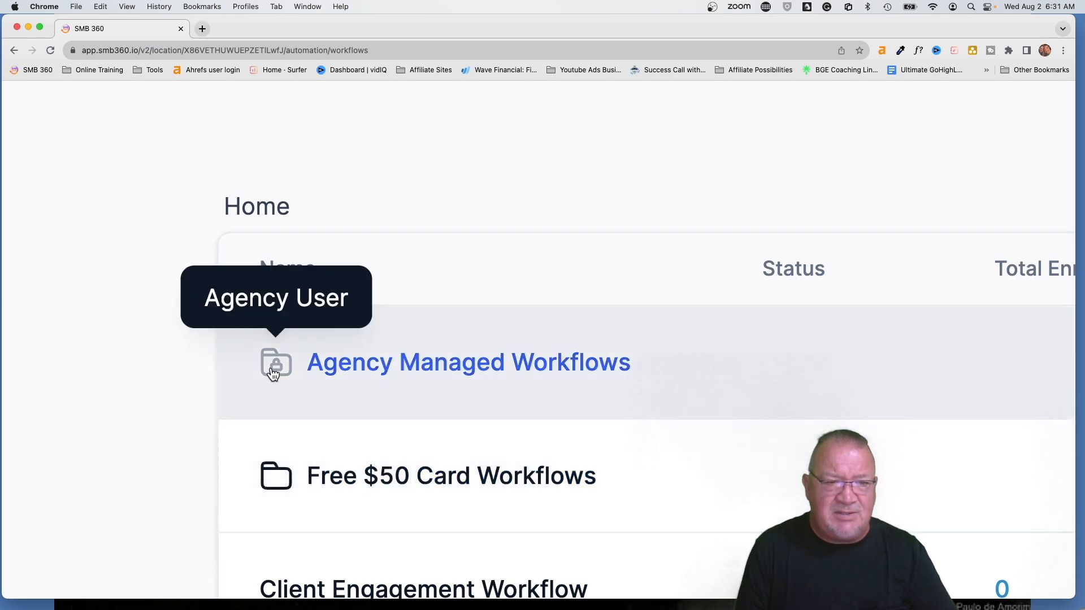
pyautogui.moveTo(276, 381)
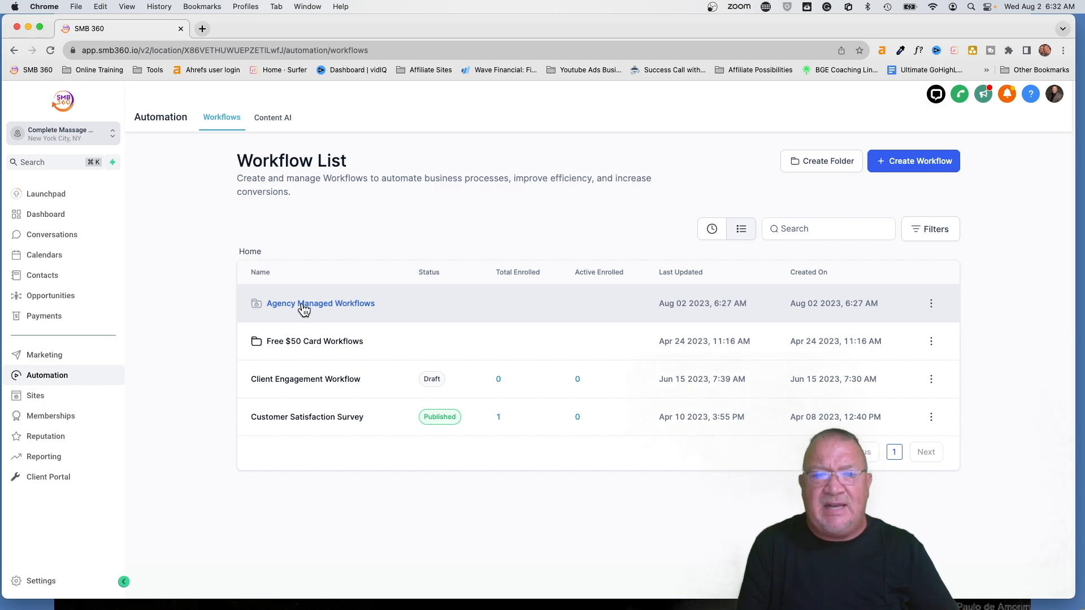
pyautogui.moveTo(356, 310)
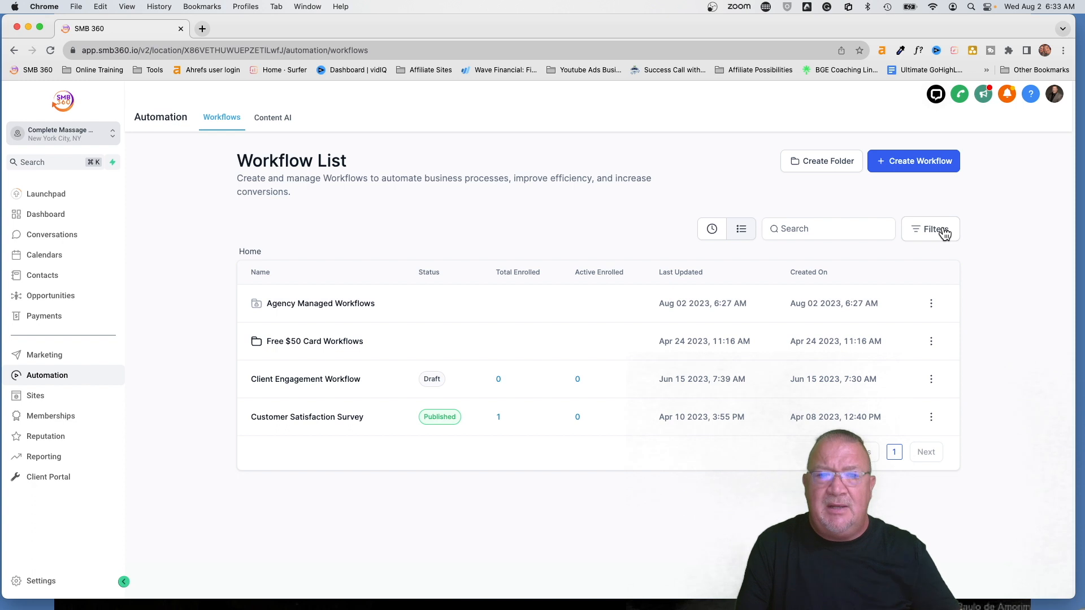
pyautogui.moveTo(553, 270)
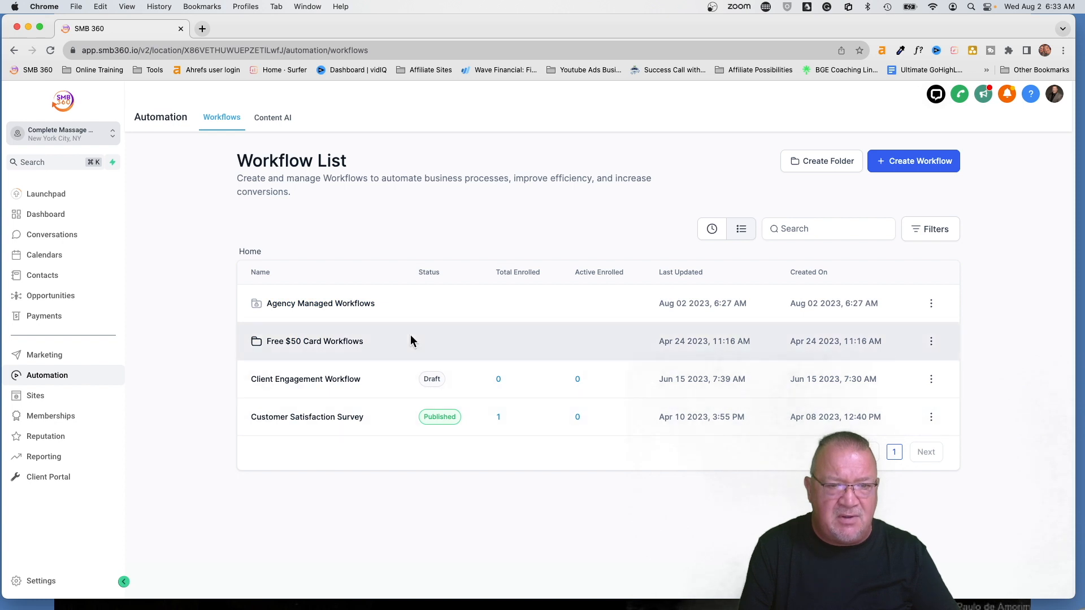
pyautogui.moveTo(314, 341)
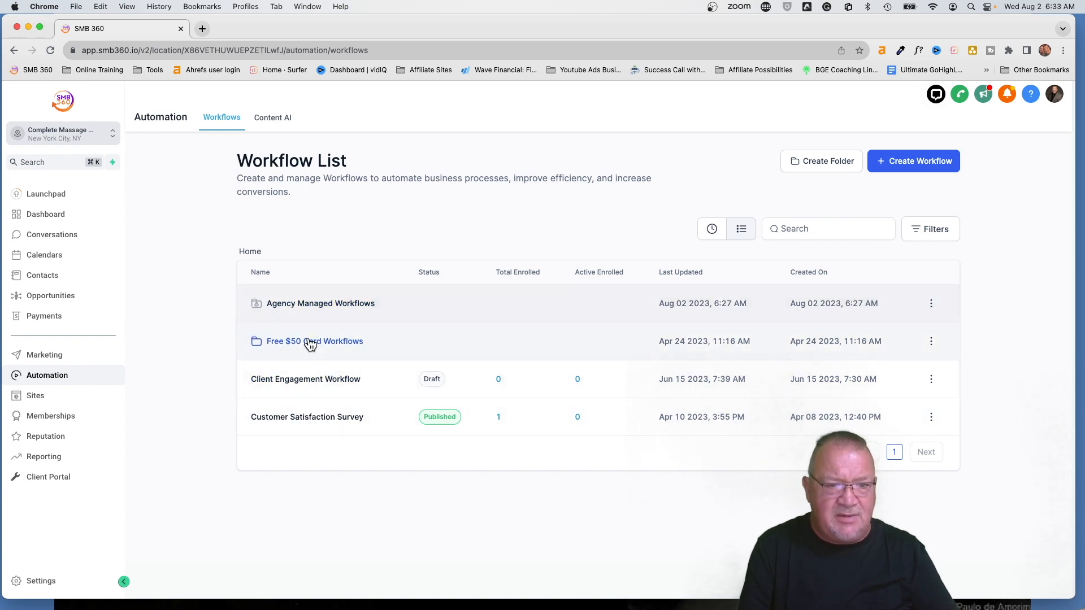
pyautogui.moveTo(320, 303)
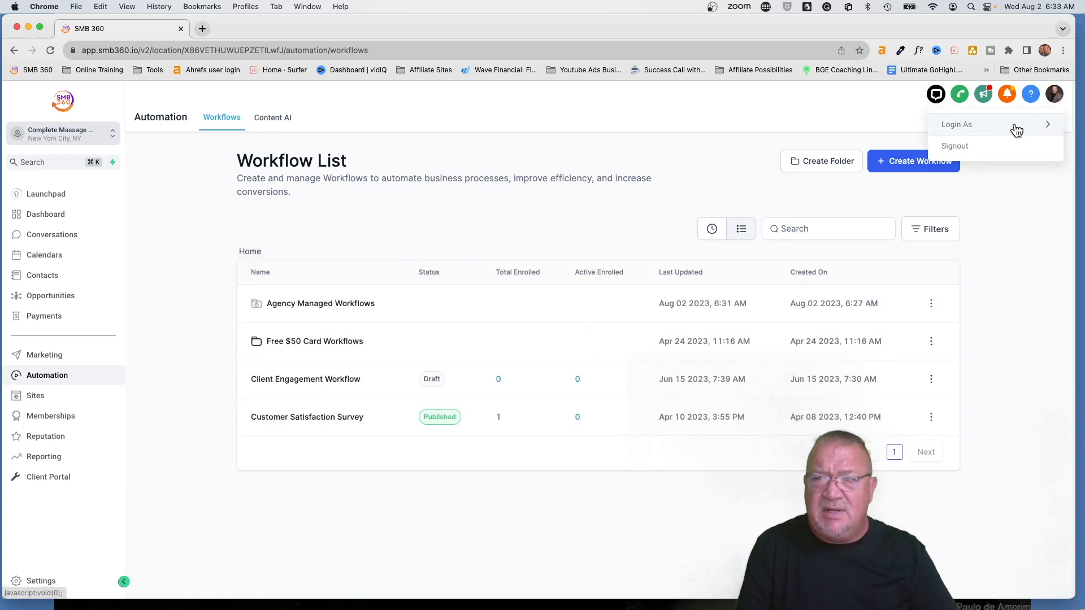
# Log in as a local sub-account user and try the red, locked Agency Managed Workflows folder
pyautogui.click(956, 125)
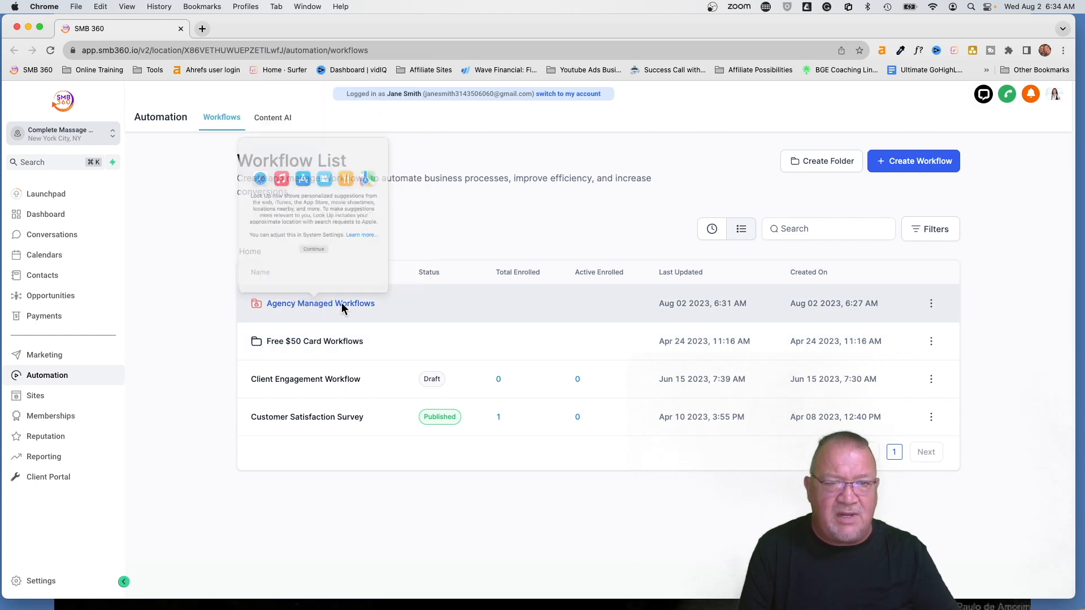
pyautogui.click(930, 303)
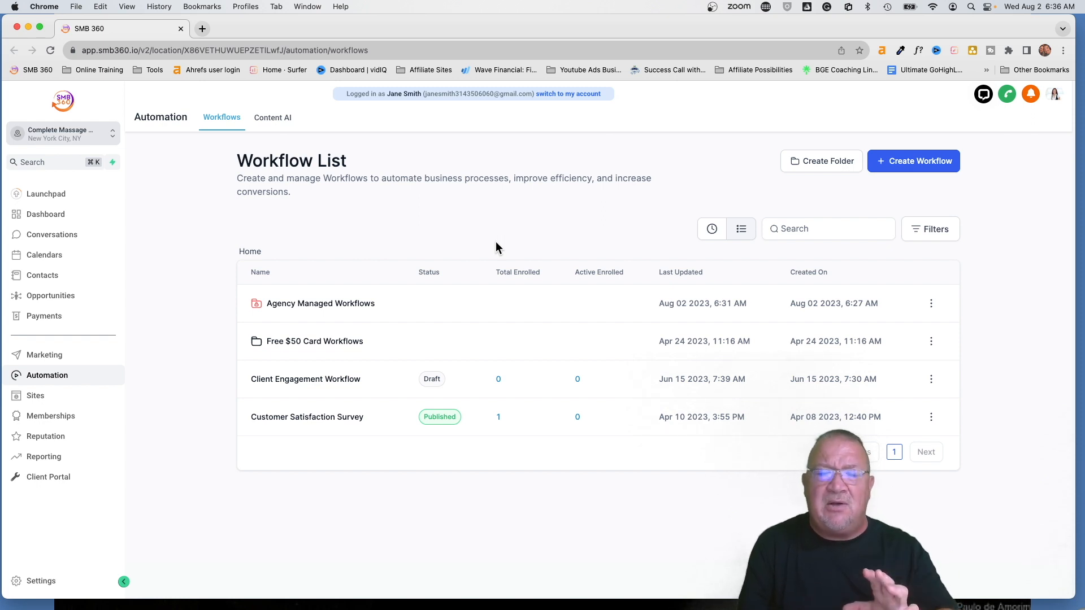
pyautogui.moveTo(552, 97)
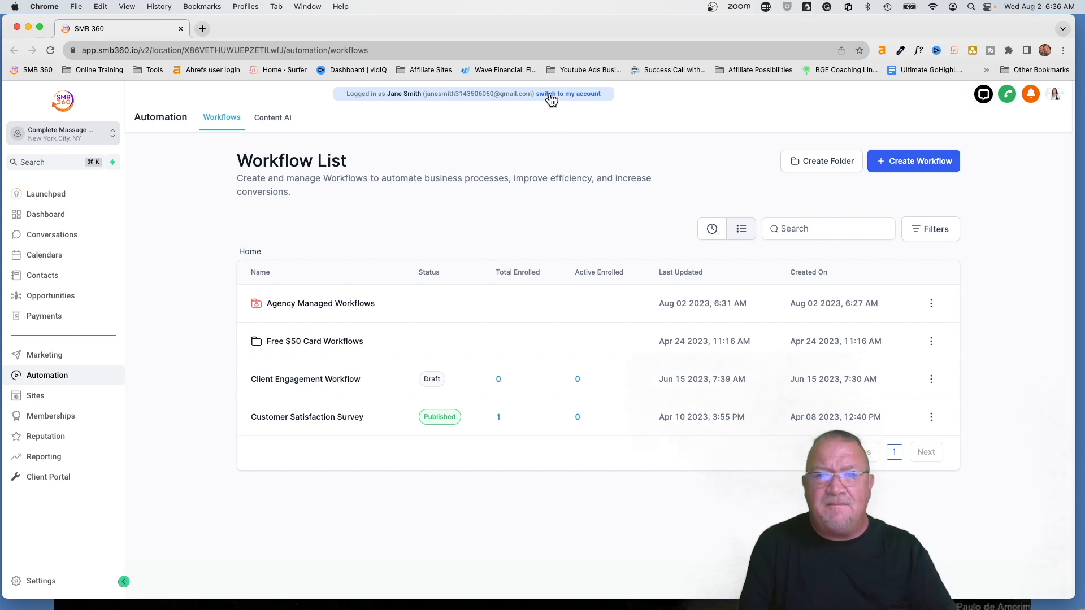
pyautogui.click(568, 94)
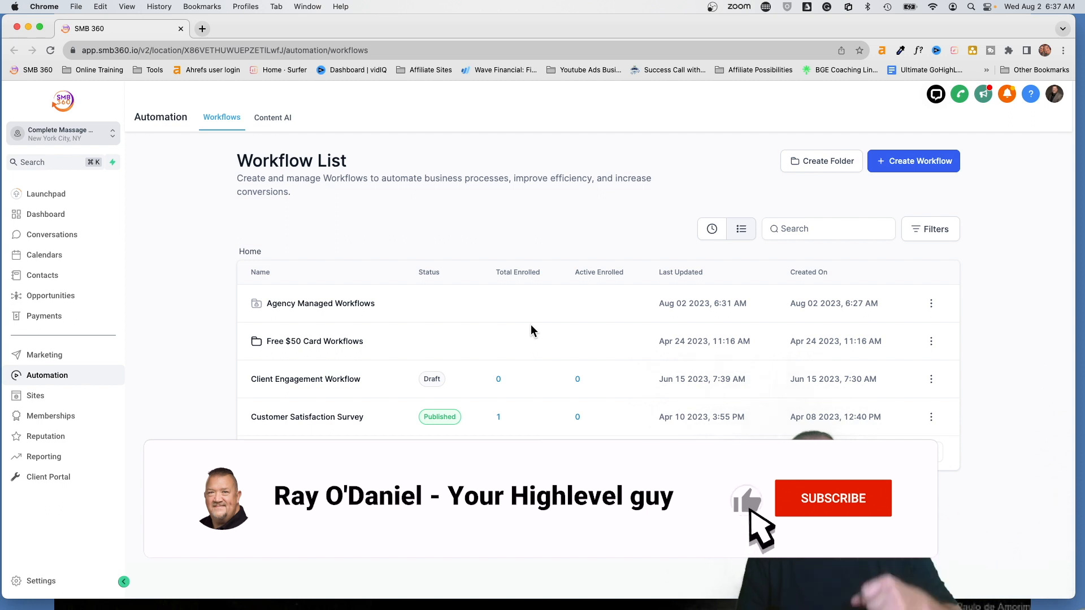
pyautogui.click(833, 498)
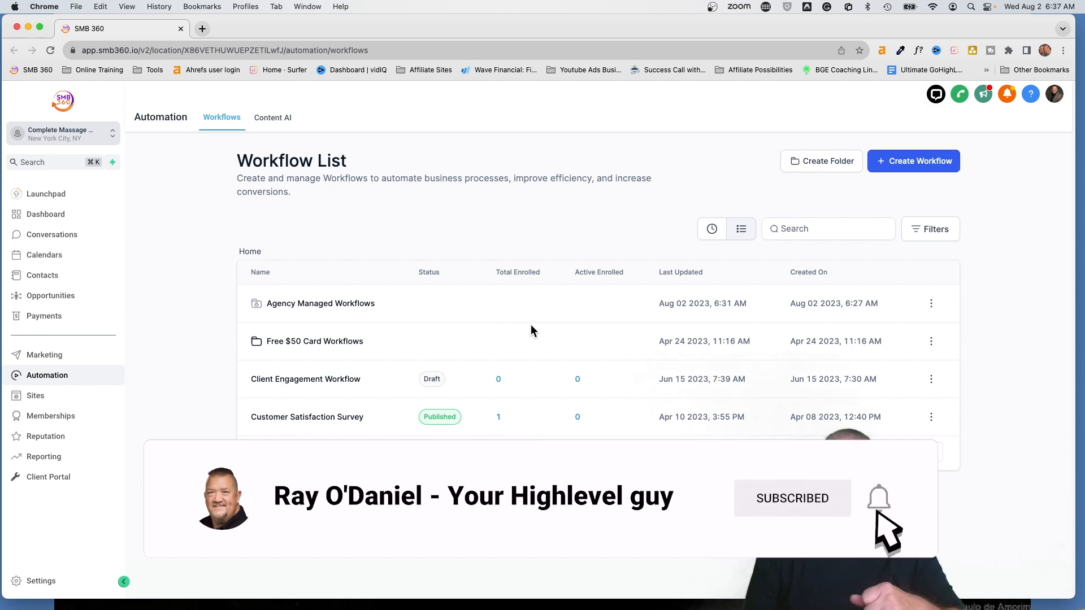